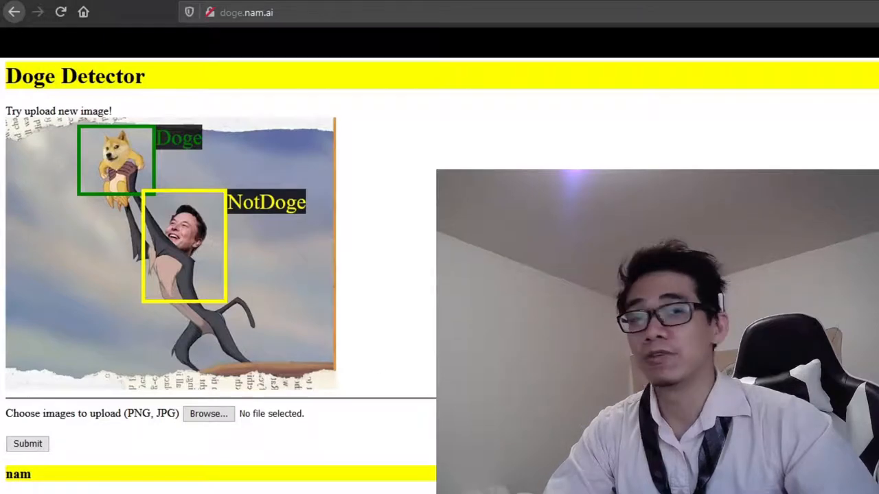
mouse_move(207, 262)
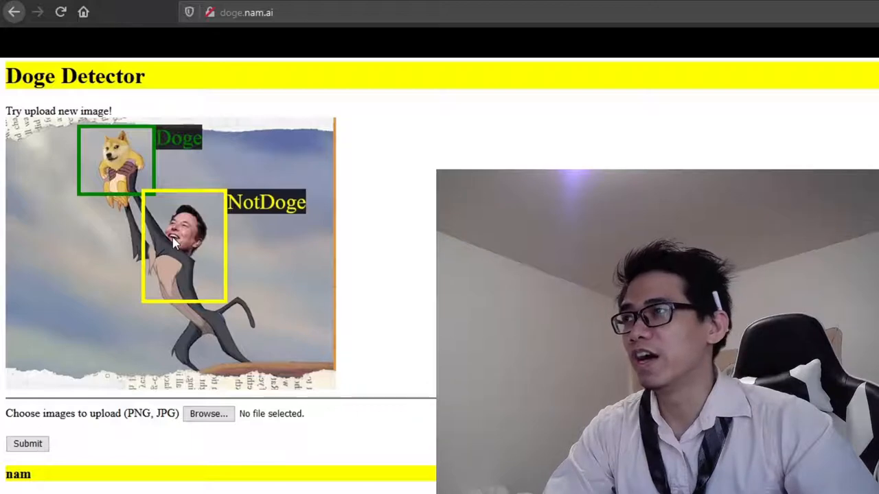
mouse_move(210, 268)
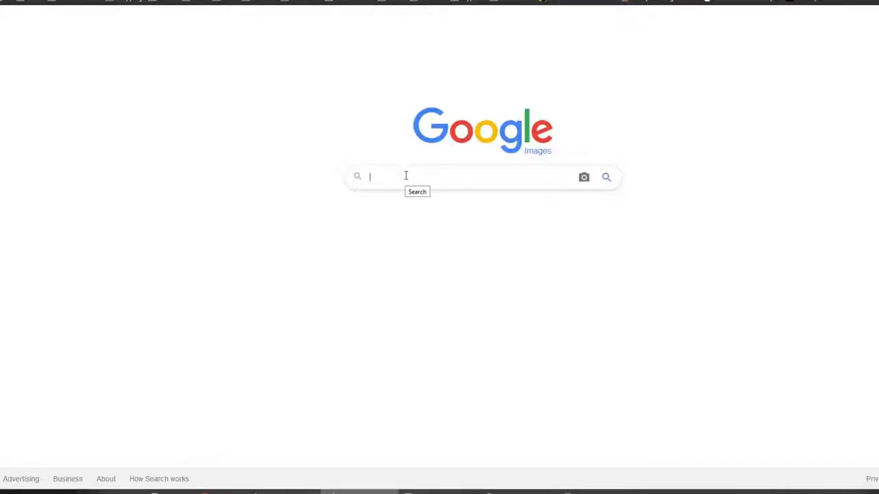
Search Google Images for 'doge' and scroll through the results.
text(doge)
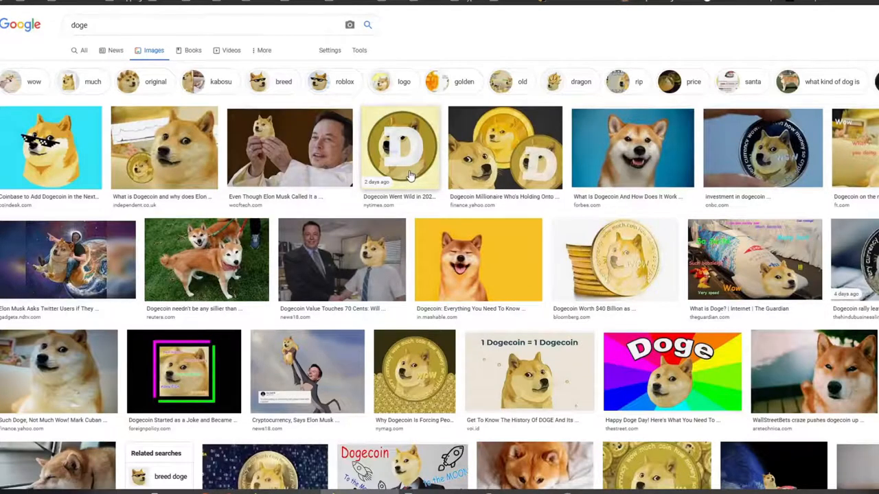
scroll(down, 3)
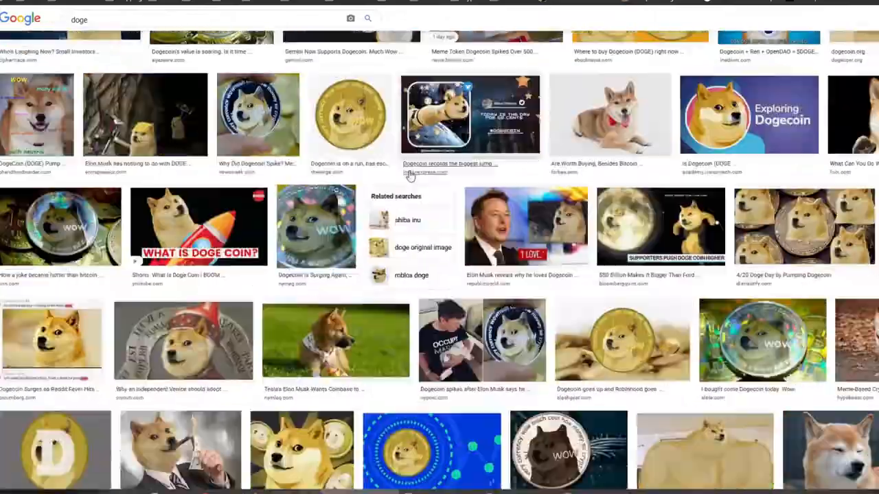
scroll(down, 3)
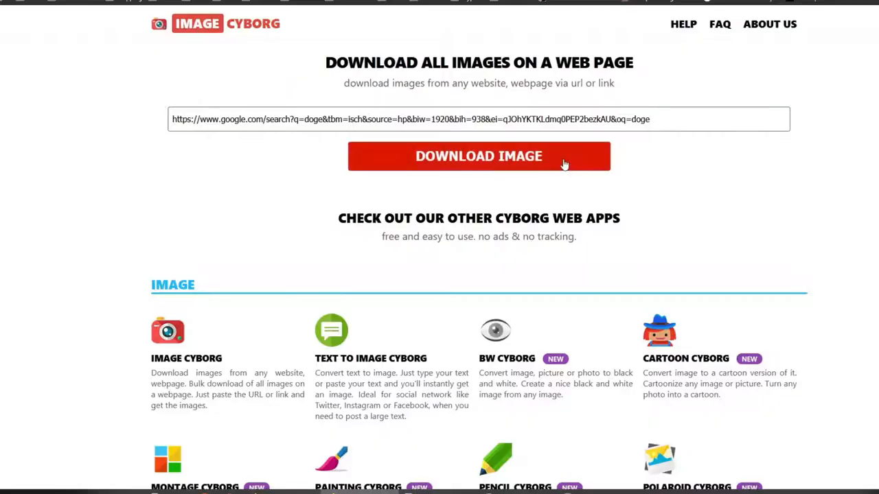
Download all images from the doge results page with Image Cyborg.
click(479, 156)
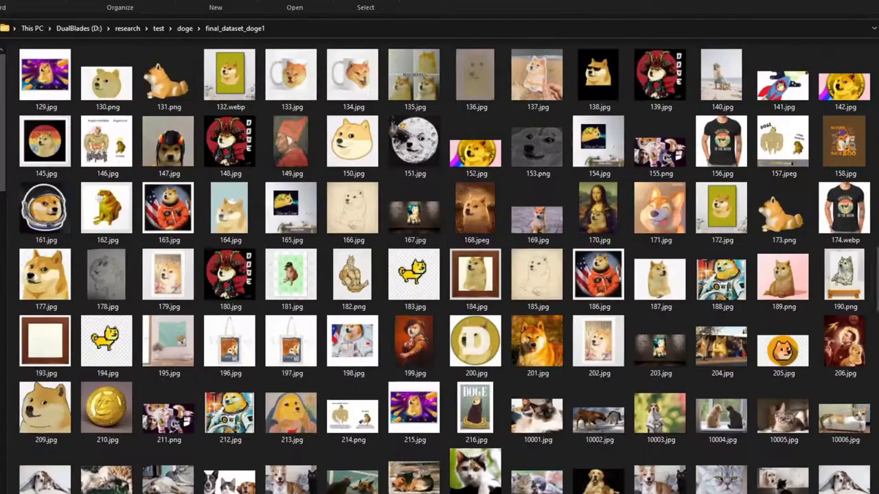
scroll(down, 3)
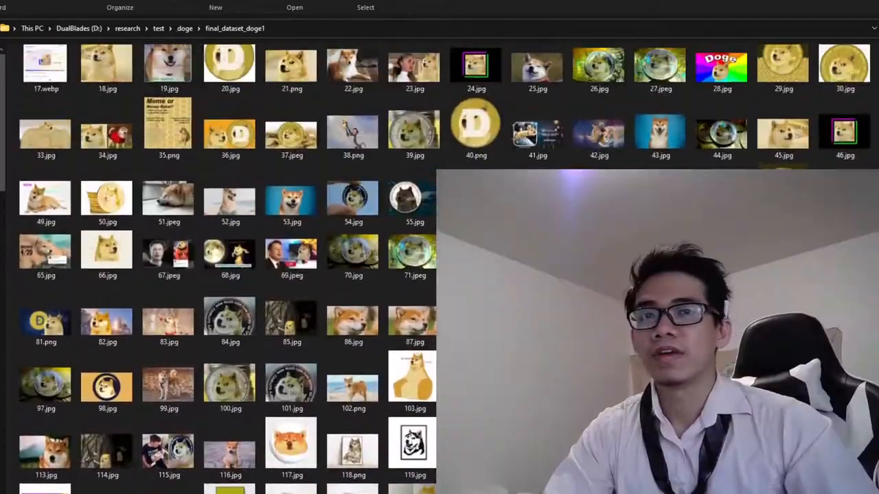
scroll(down, 3)
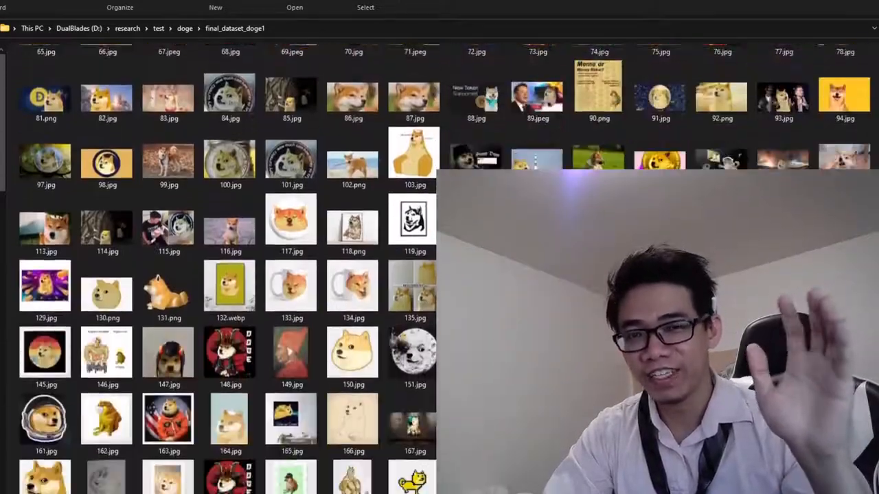
scroll(down, 3)
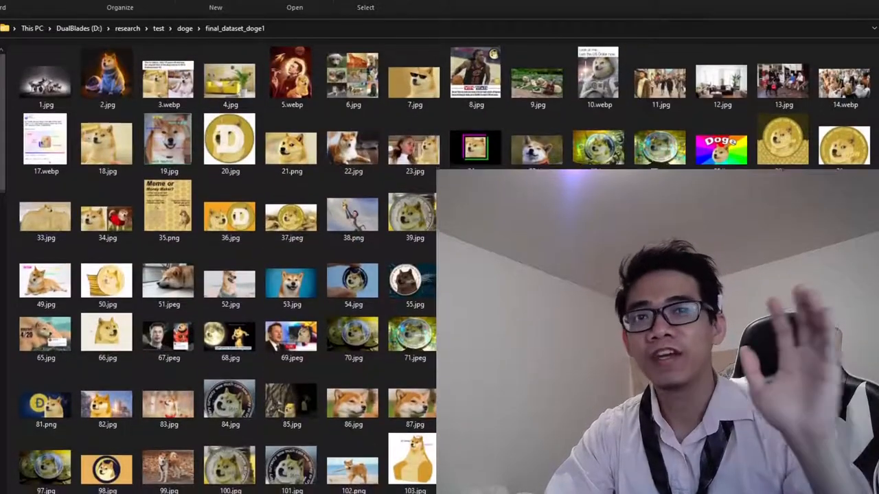
scroll(down, 3)
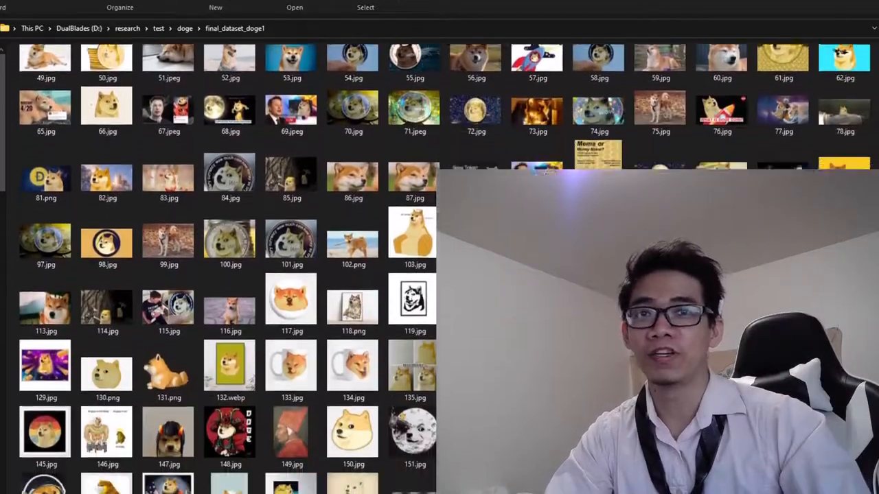
scroll(down, 3)
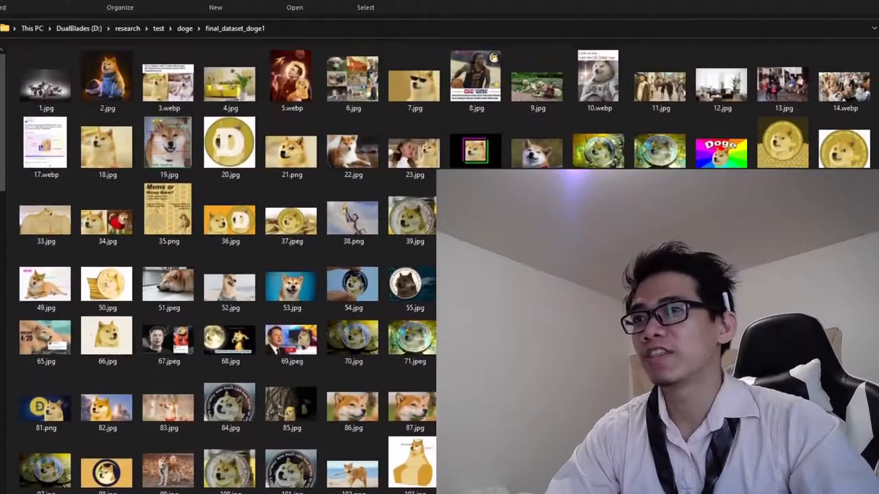
scroll(down, 3)
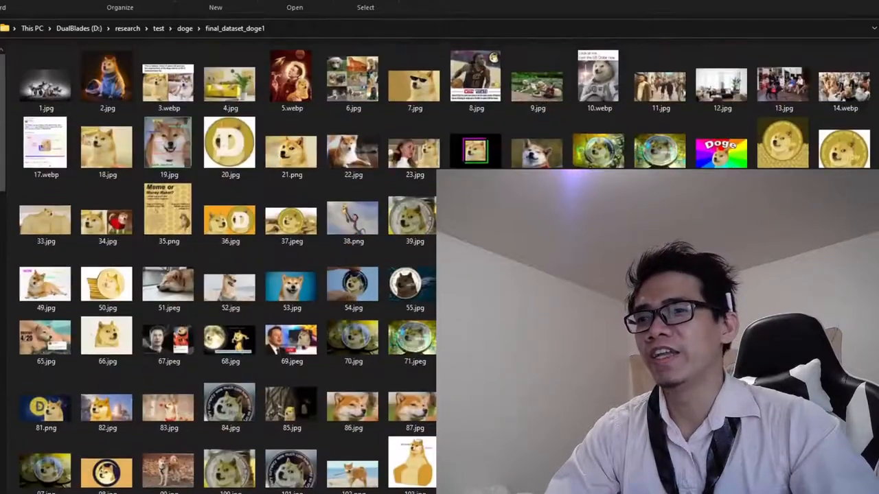
scroll(down, 3)
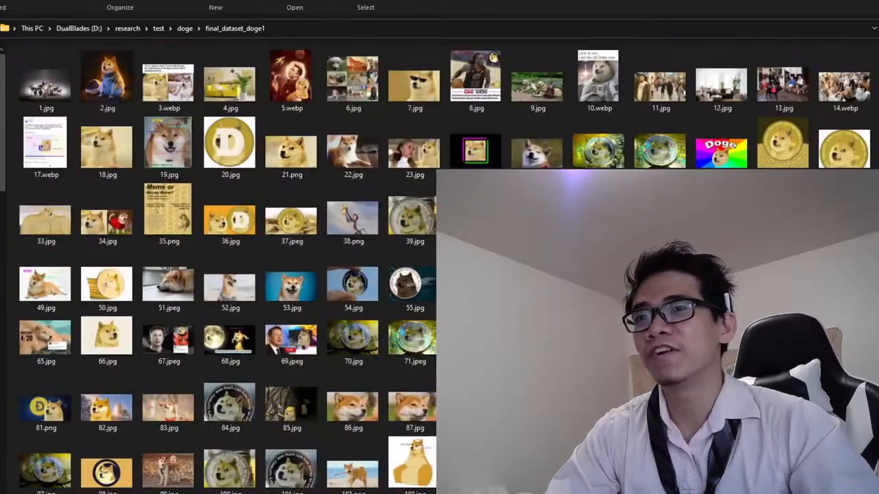
scroll(down, 3)
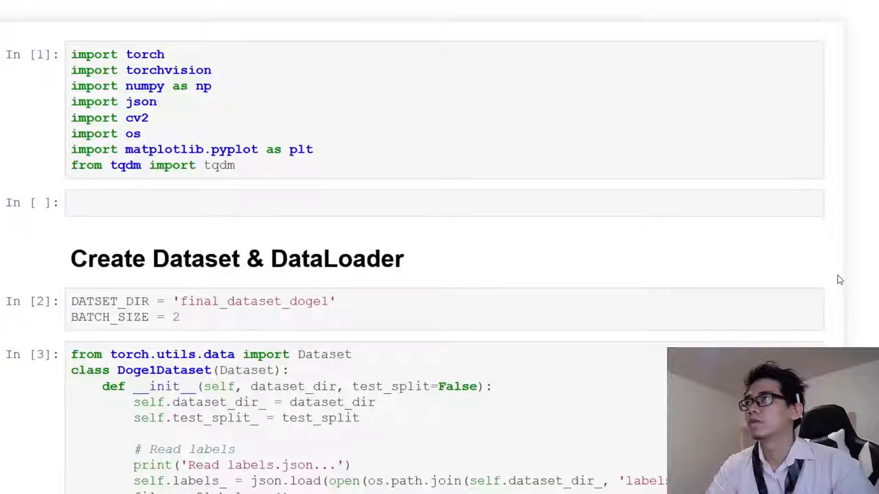
mouse_move(429, 259)
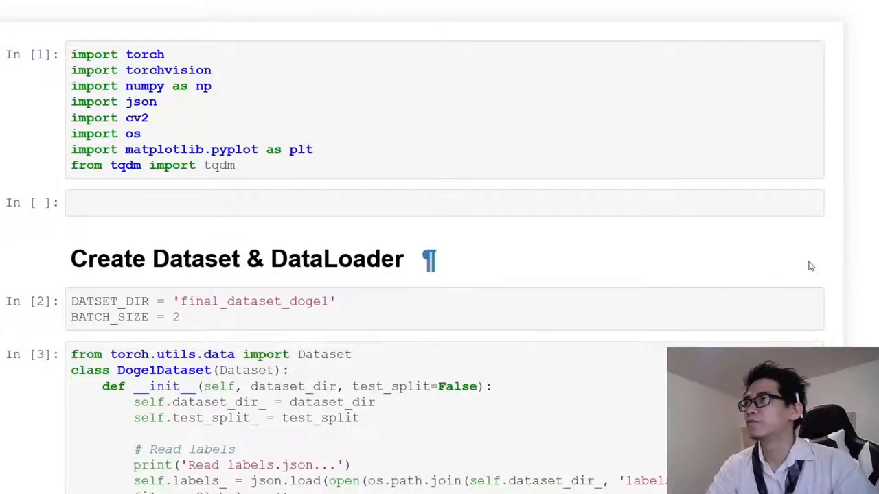
mouse_move(805, 250)
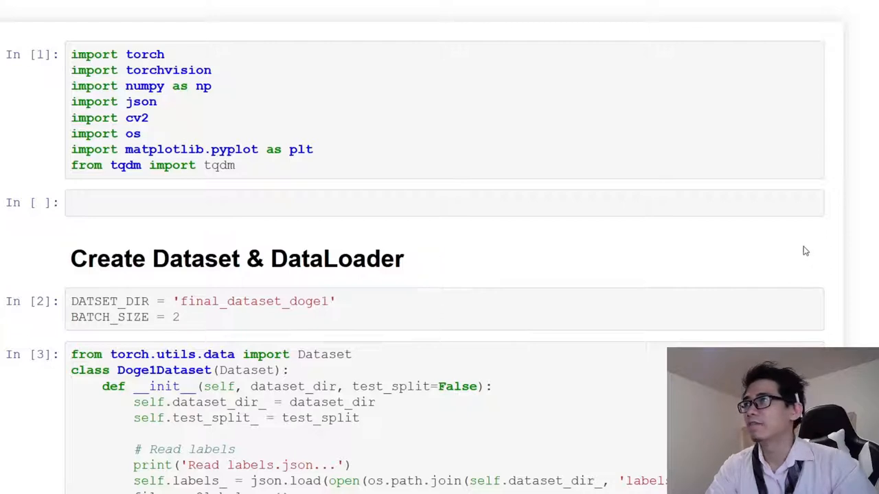
mouse_move(584, 137)
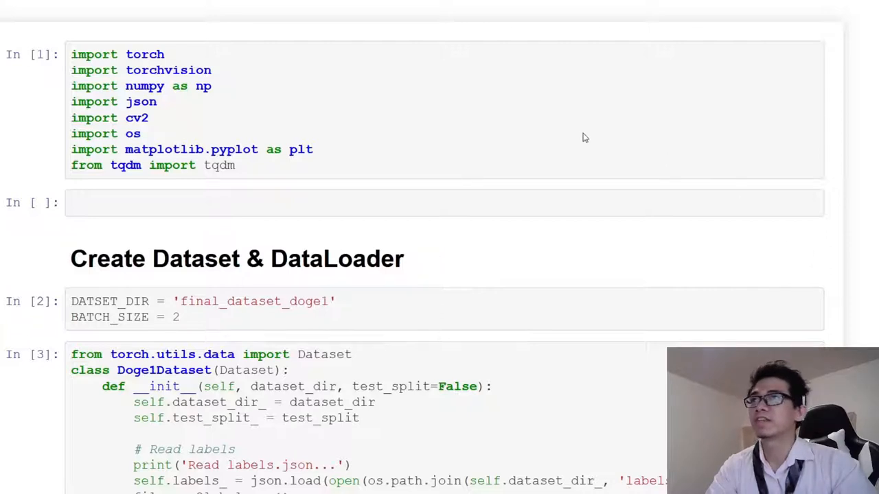
scroll(down, 3)
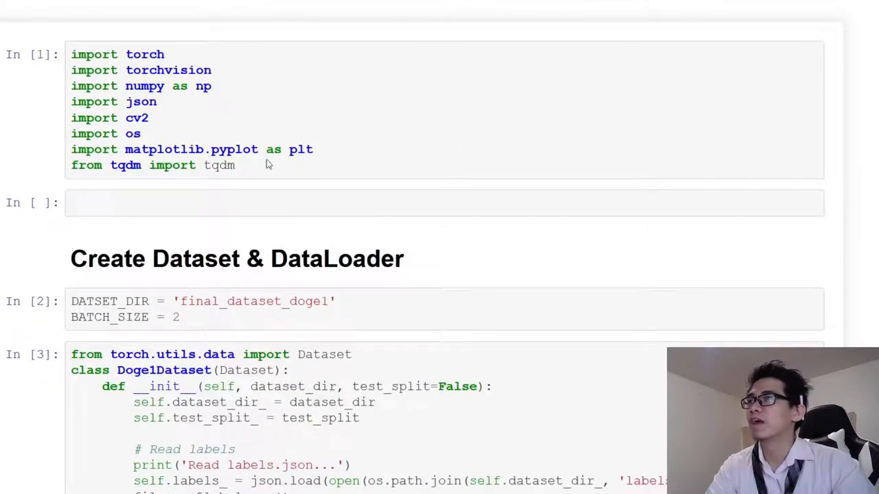
mouse_move(248, 165)
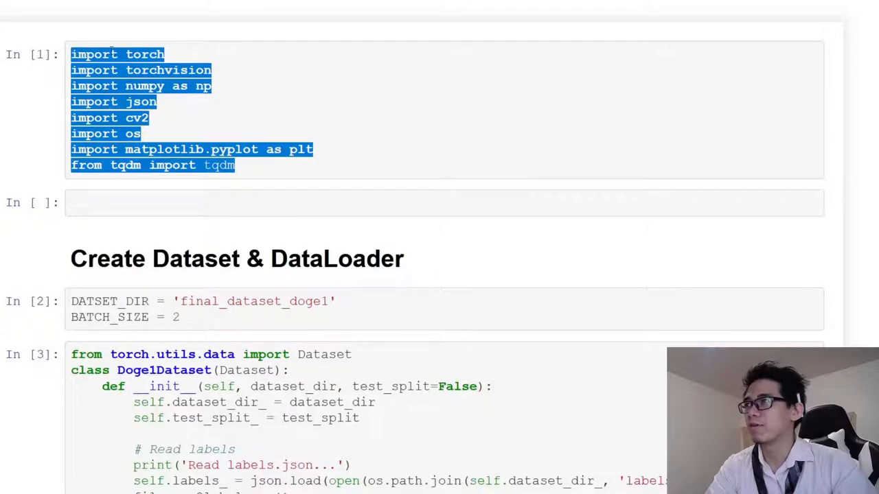
scroll(down, 3)
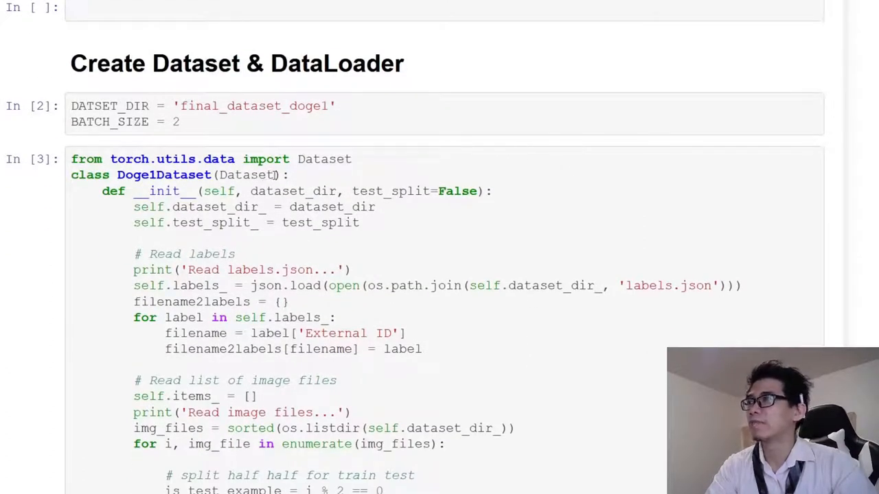
double_click(246, 174)
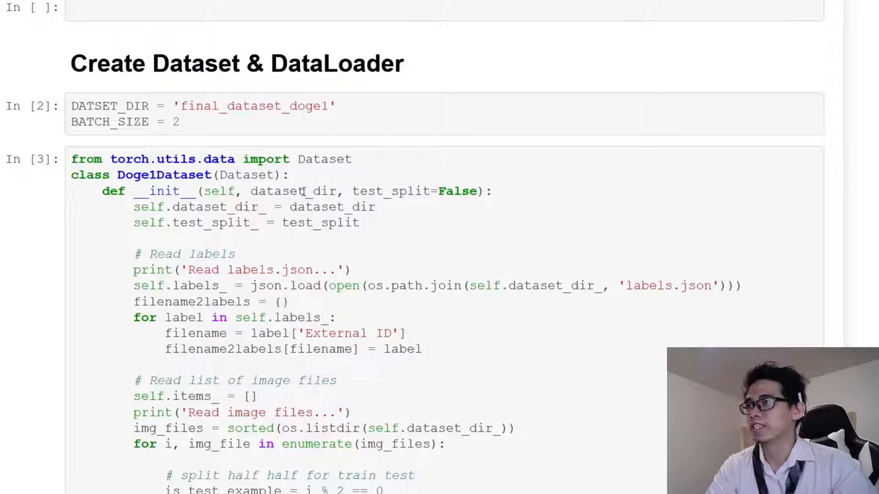
mouse_move(443, 243)
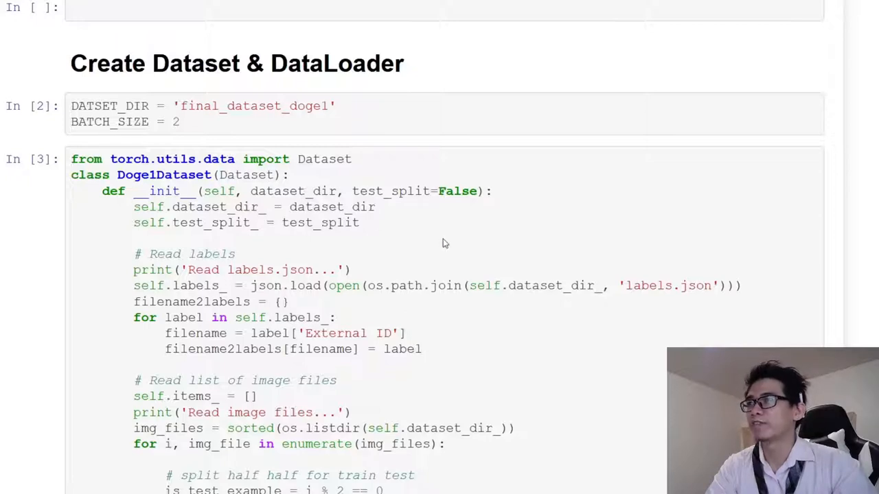
mouse_move(399, 243)
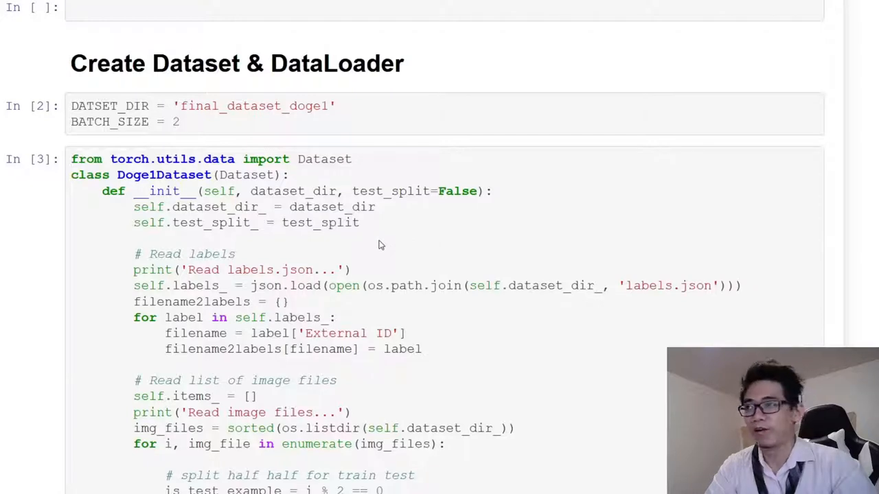
scroll(down, 3)
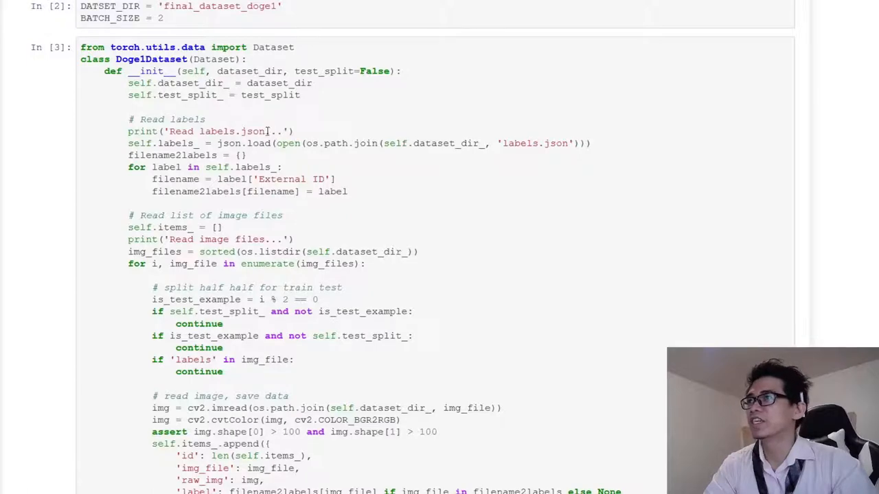
scroll(down, 3)
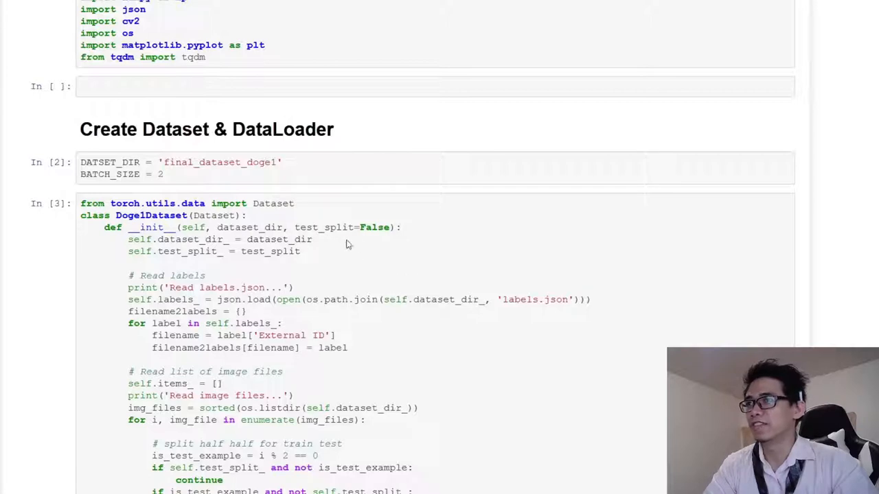
scroll(down, 3)
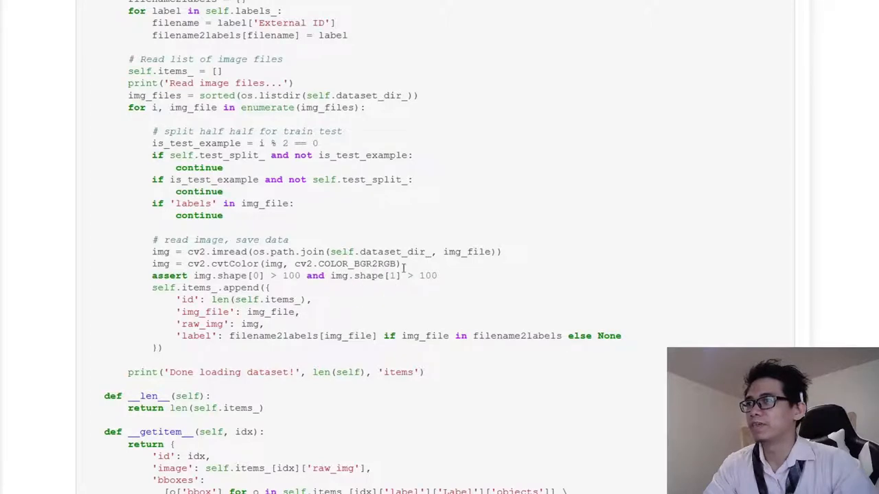
drag(151, 251, 400, 264)
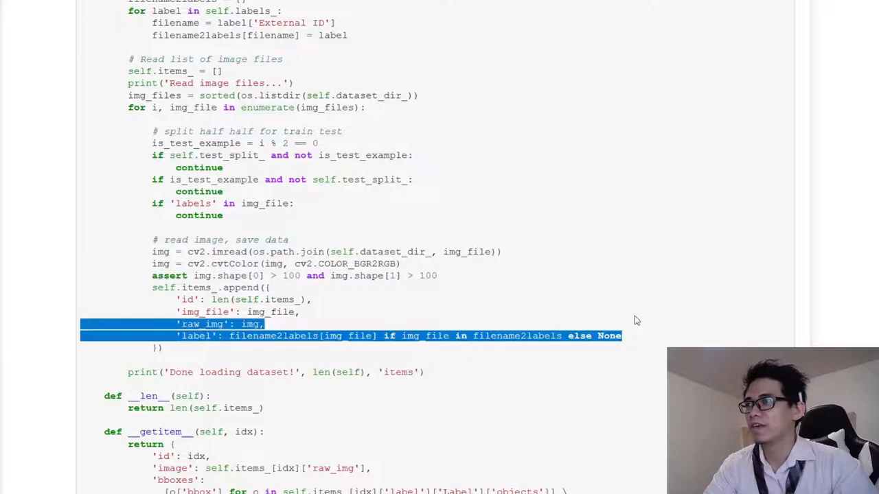
scroll(down, 3)
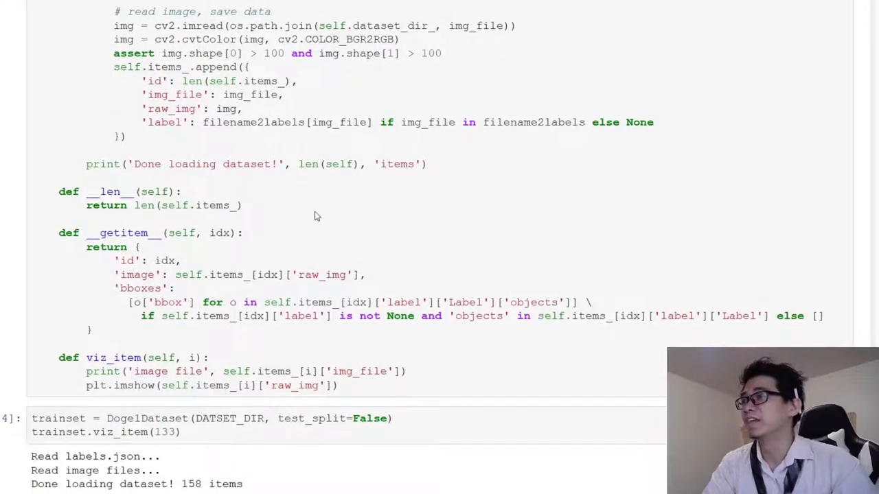
mouse_move(117, 344)
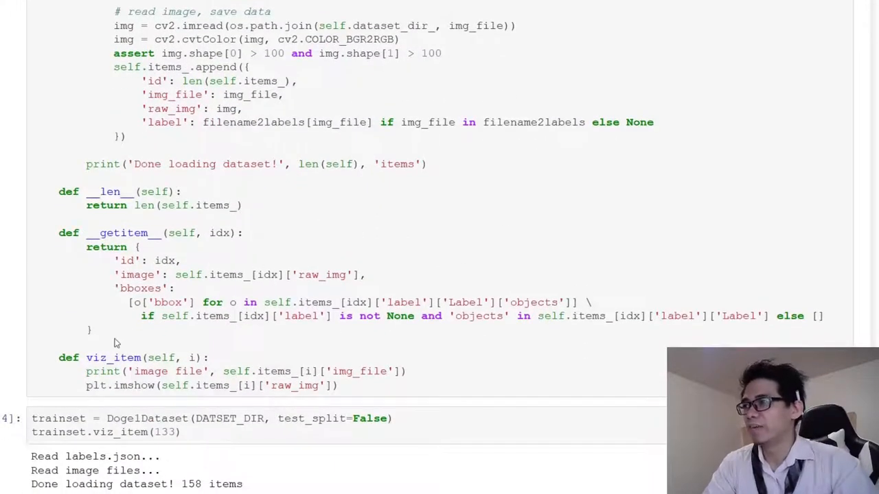
mouse_move(96, 335)
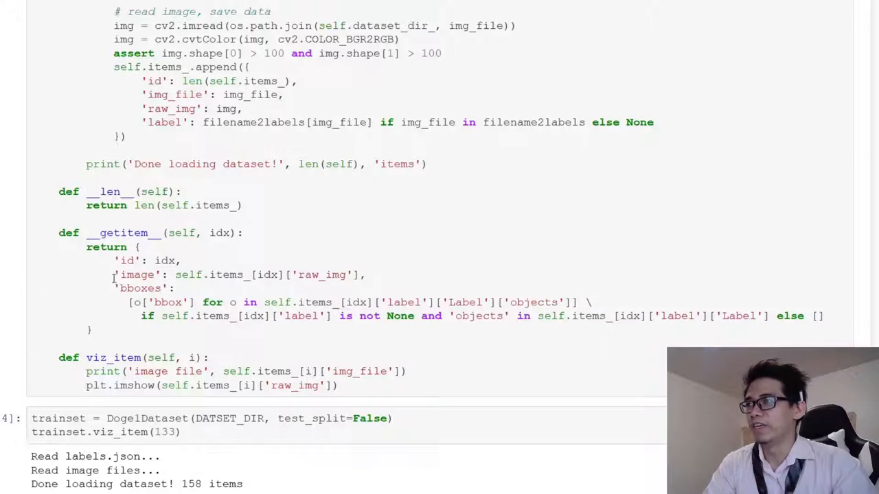
drag(114, 275, 403, 315)
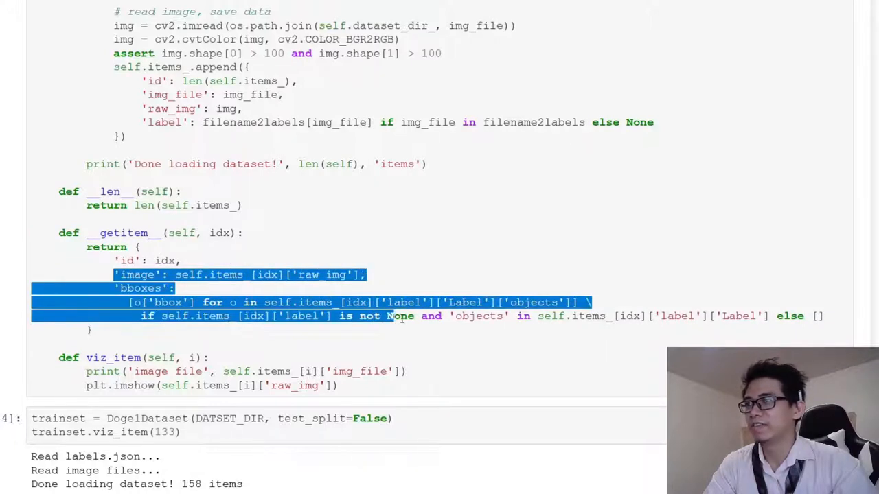
click(256, 214)
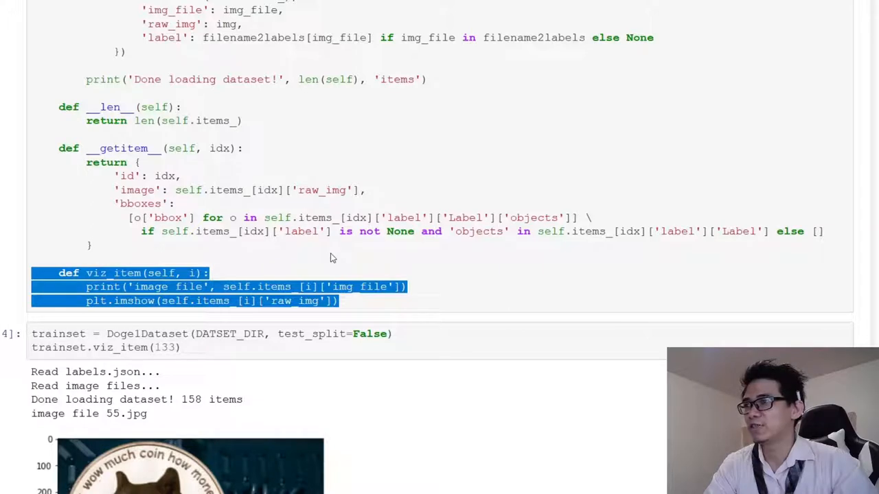
mouse_move(443, 253)
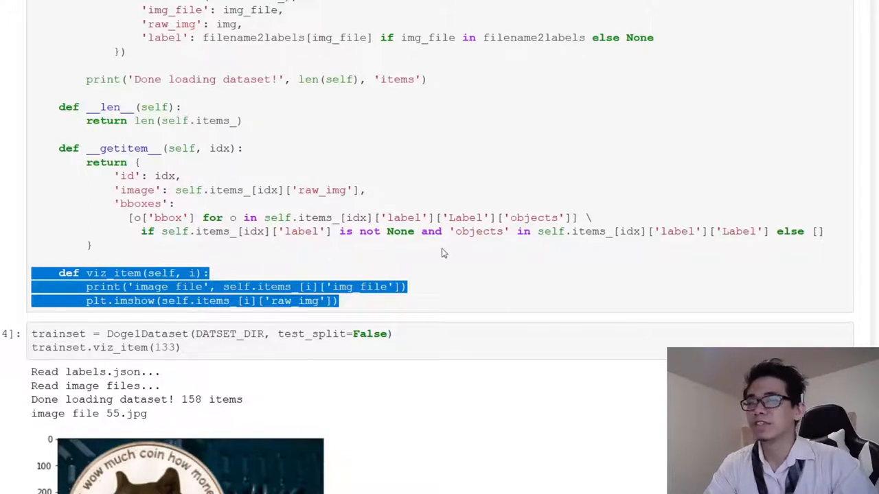
scroll(down, 3)
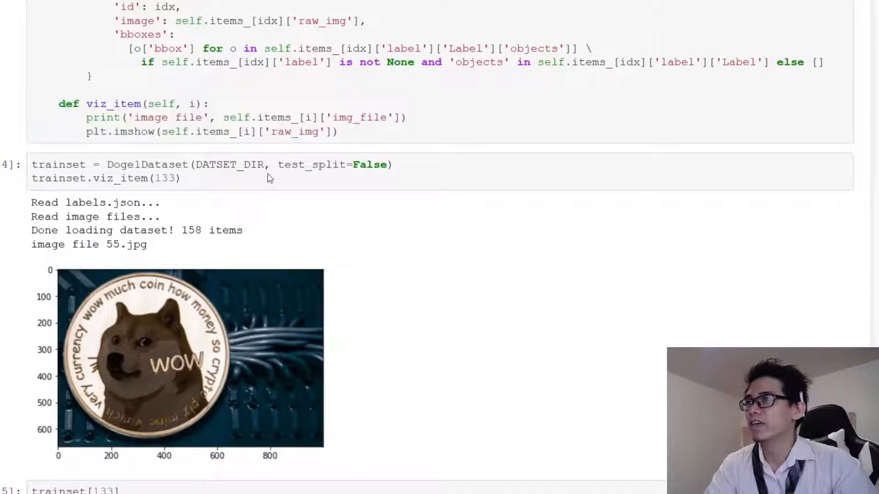
mouse_move(203, 182)
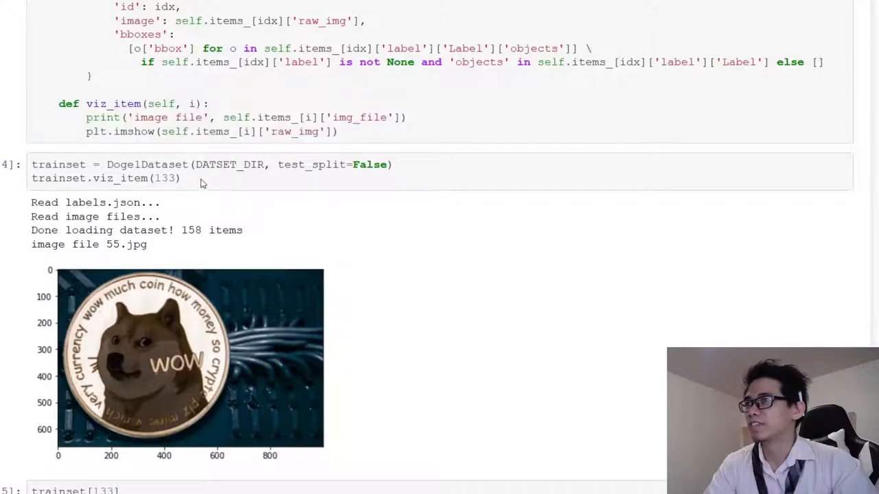
mouse_move(228, 193)
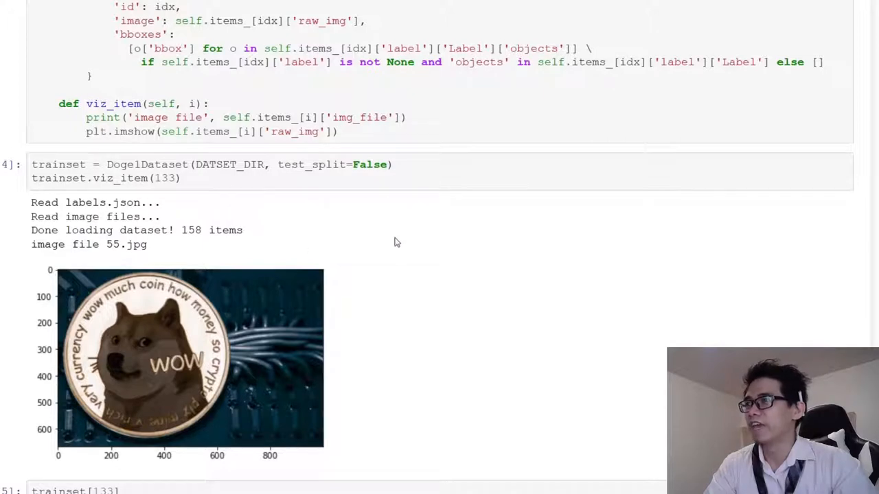
mouse_move(300, 216)
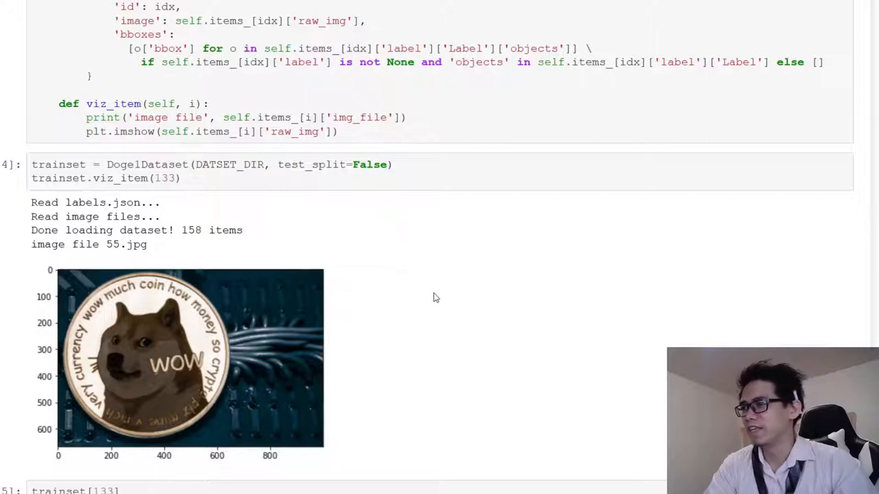
scroll(down, 3)
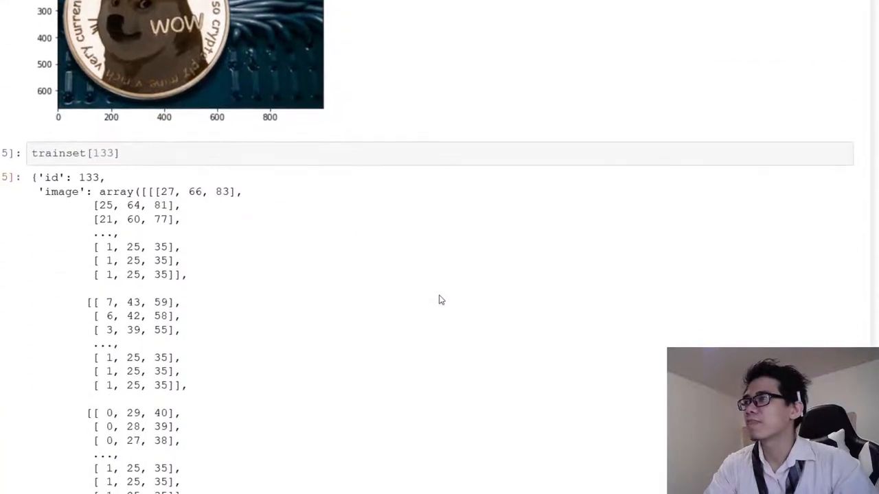
scroll(down, 3)
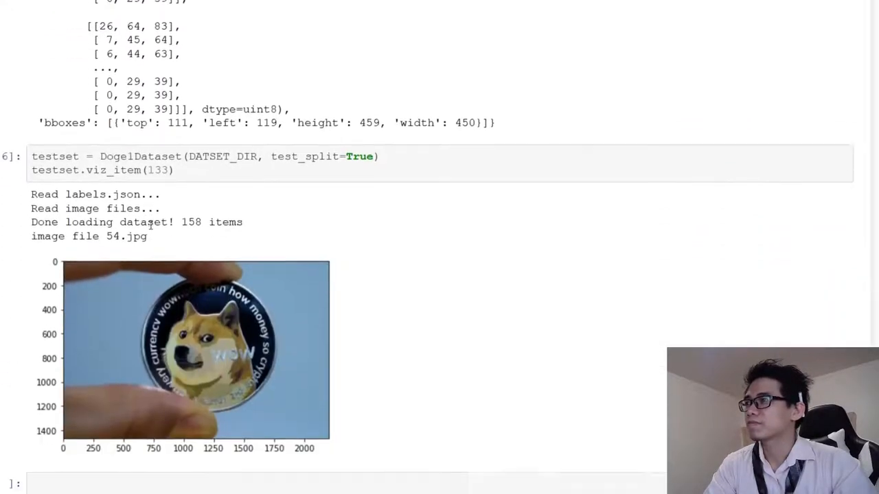
scroll(down, 3)
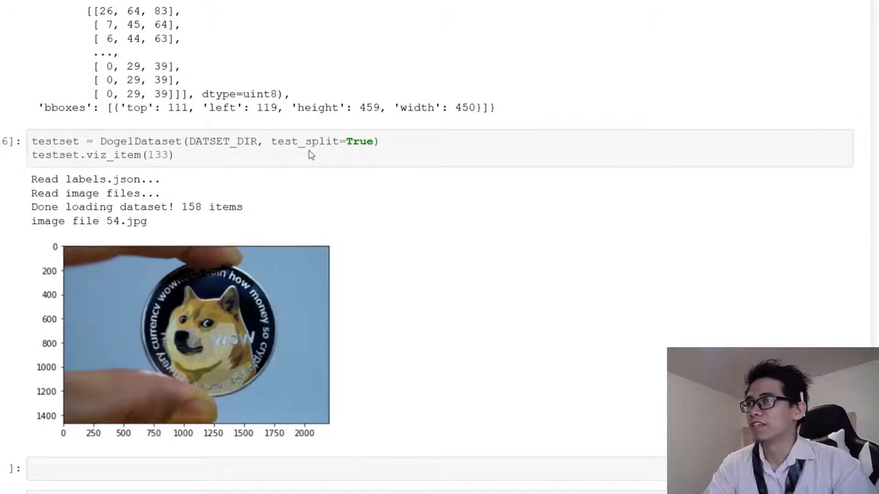
mouse_move(241, 191)
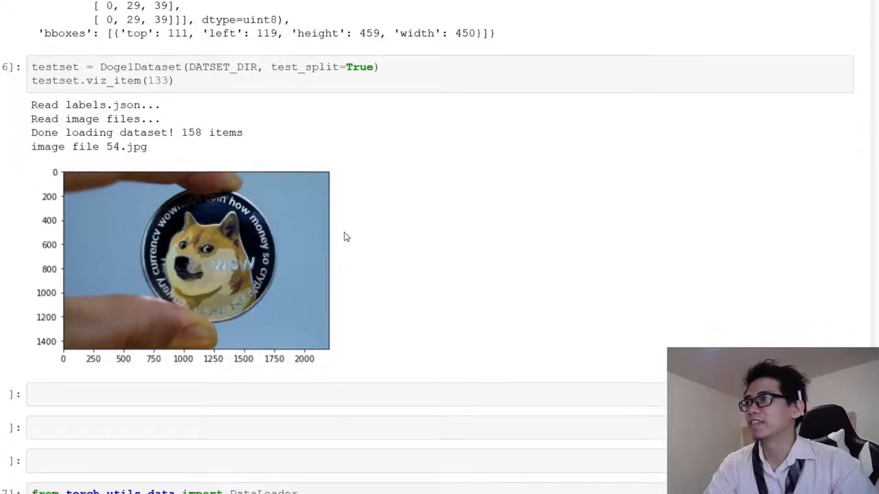
scroll(down, 3)
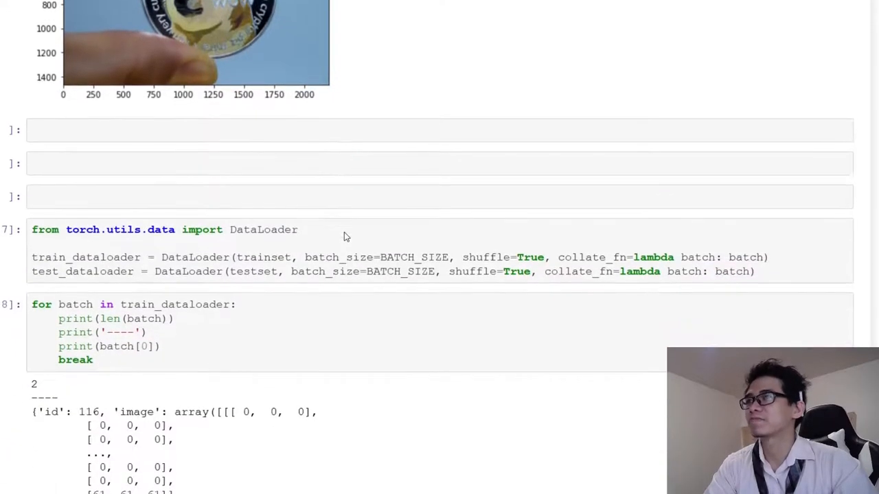
scroll(down, 3)
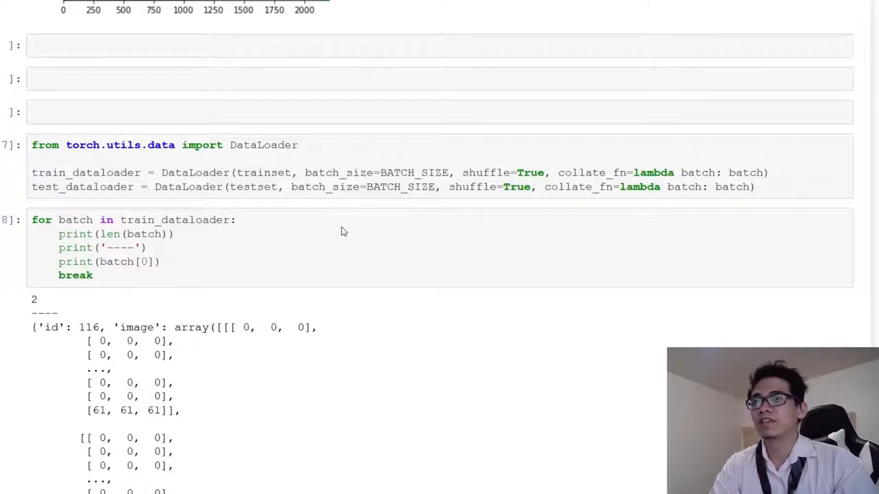
mouse_move(311, 208)
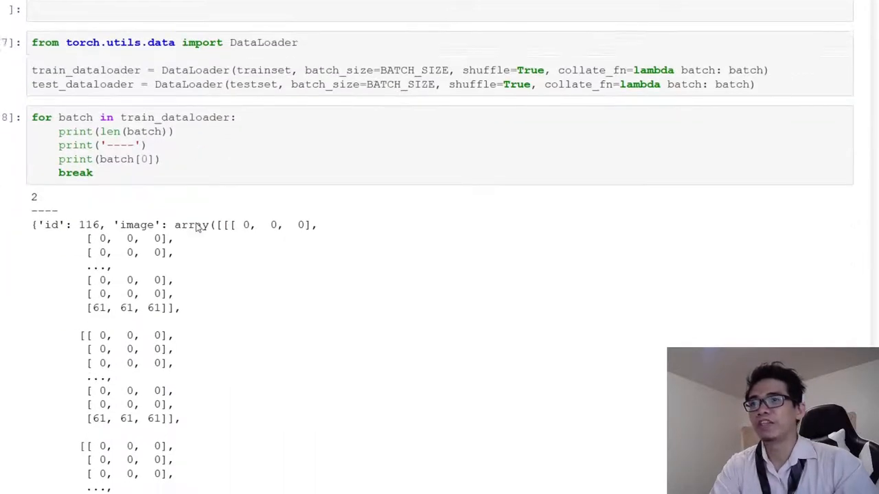
scroll(down, 3)
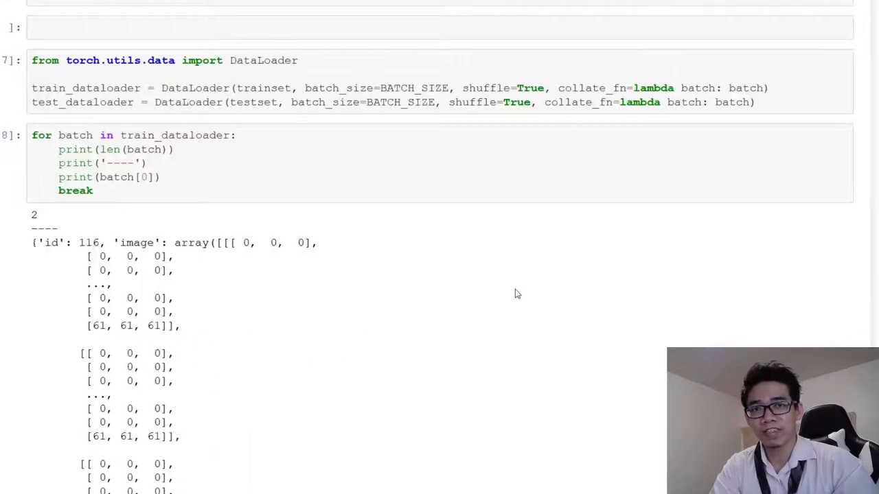
scroll(down, 3)
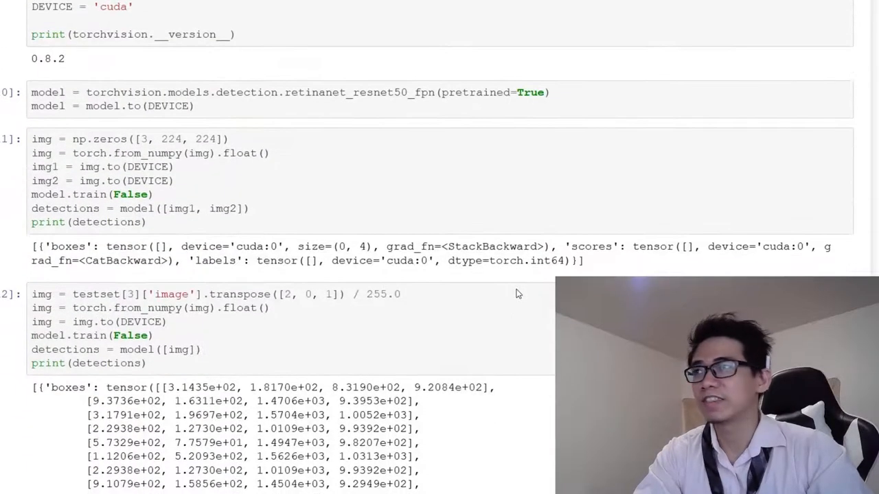
scroll(up, 3)
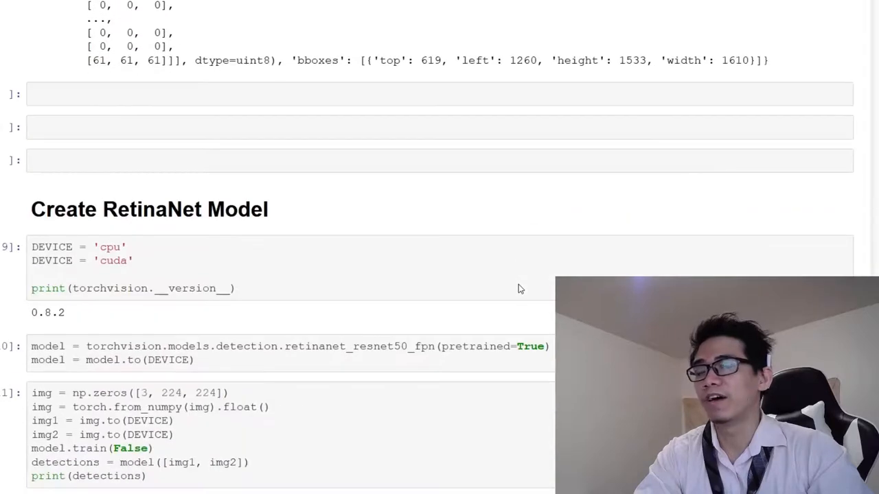
scroll(down, 3)
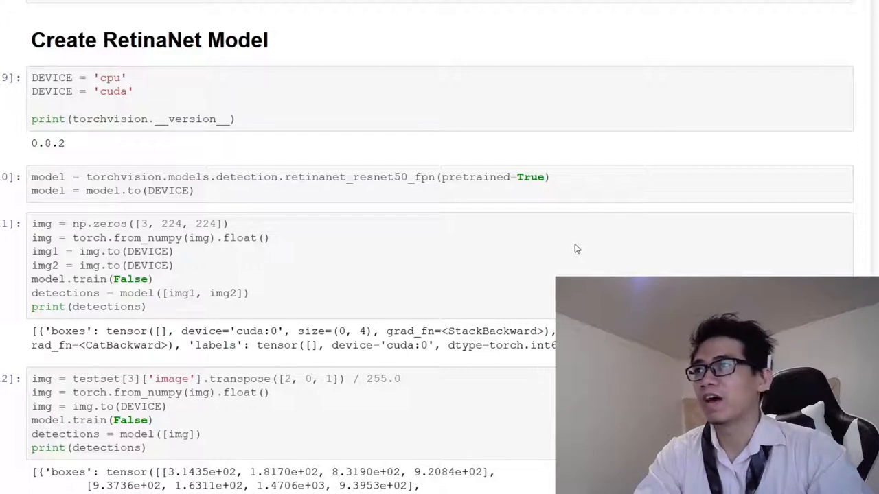
mouse_move(255, 195)
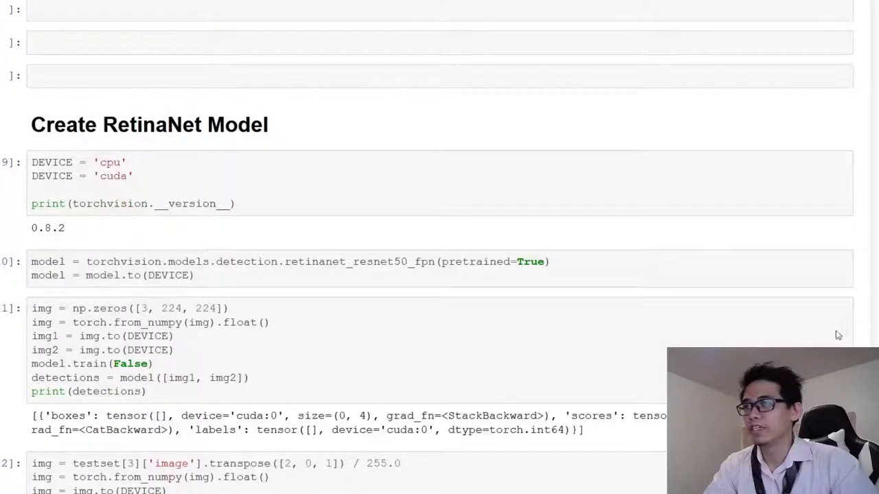
mouse_move(375, 297)
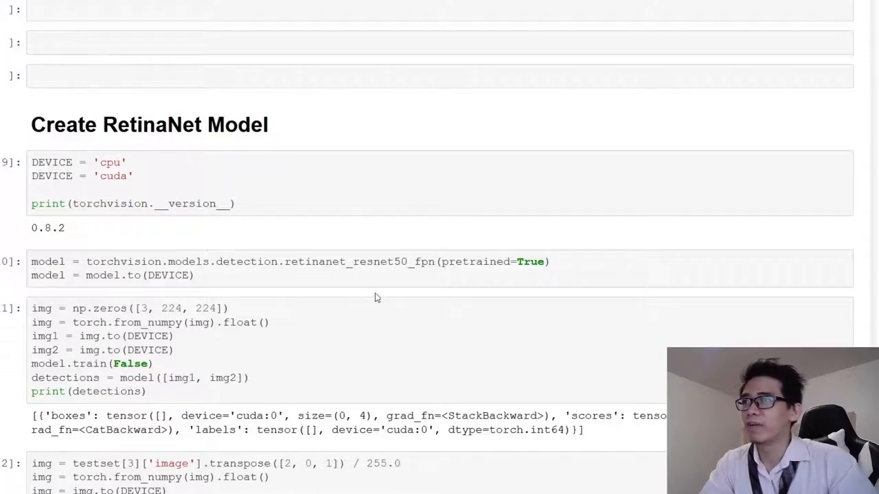
mouse_move(323, 275)
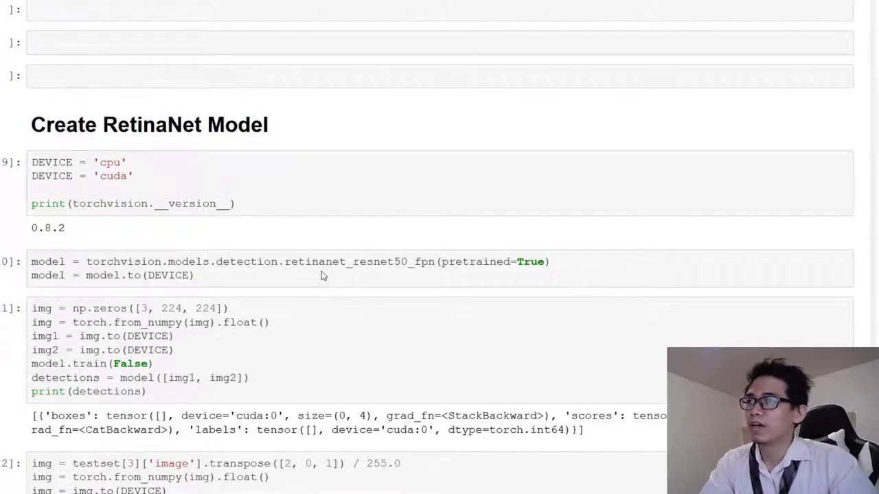
Highlight resnet50 in the RetinaNet constructor and the labels in the blank-image detections.
double_click(363, 262)
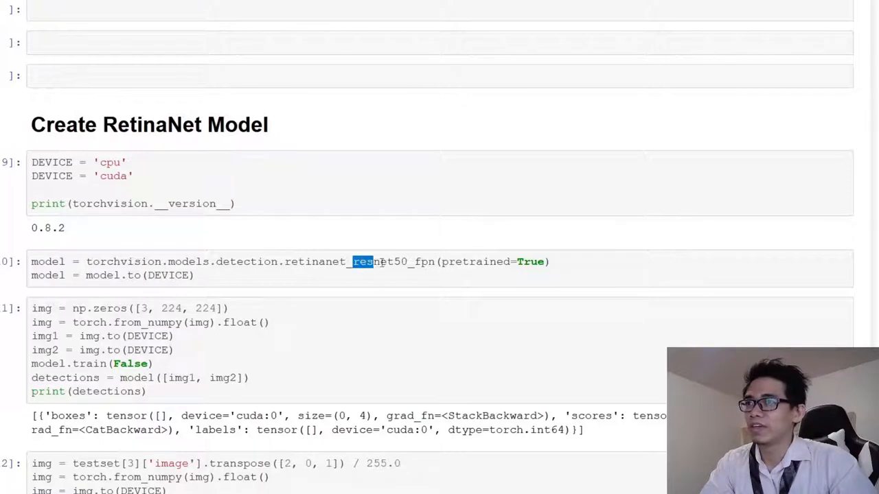
double_click(380, 262)
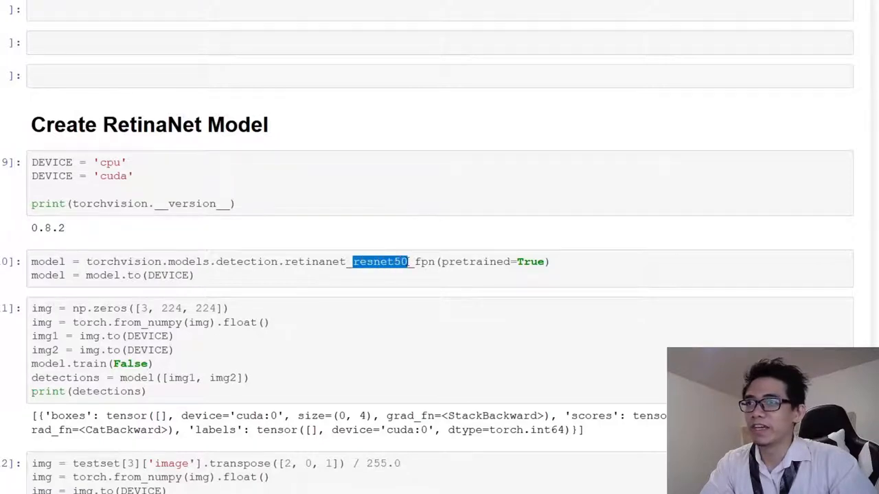
scroll(down, 3)
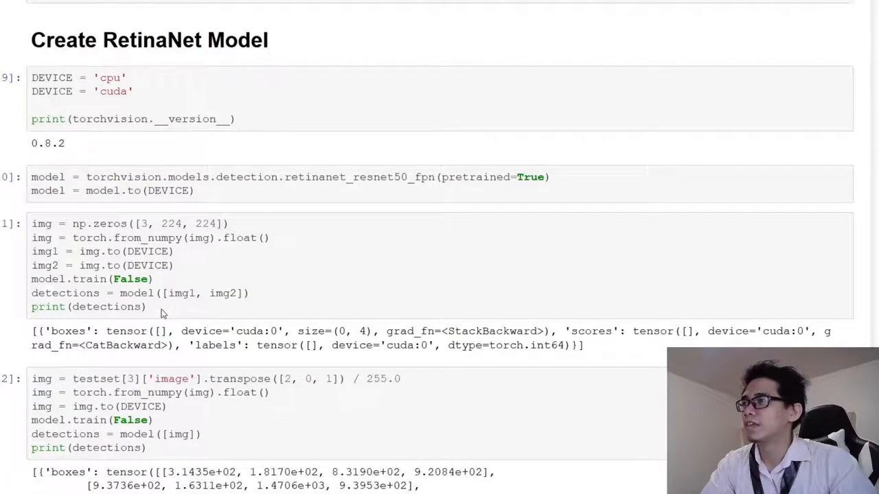
mouse_move(195, 278)
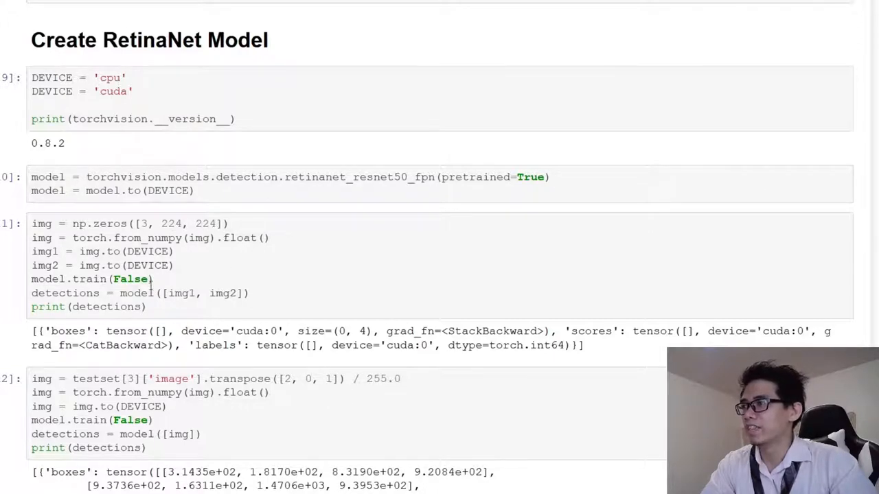
mouse_move(246, 313)
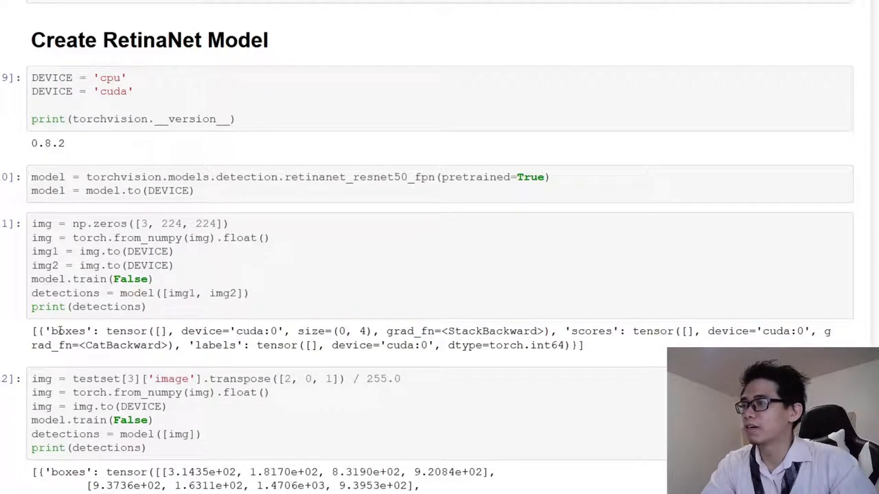
double_click(72, 331)
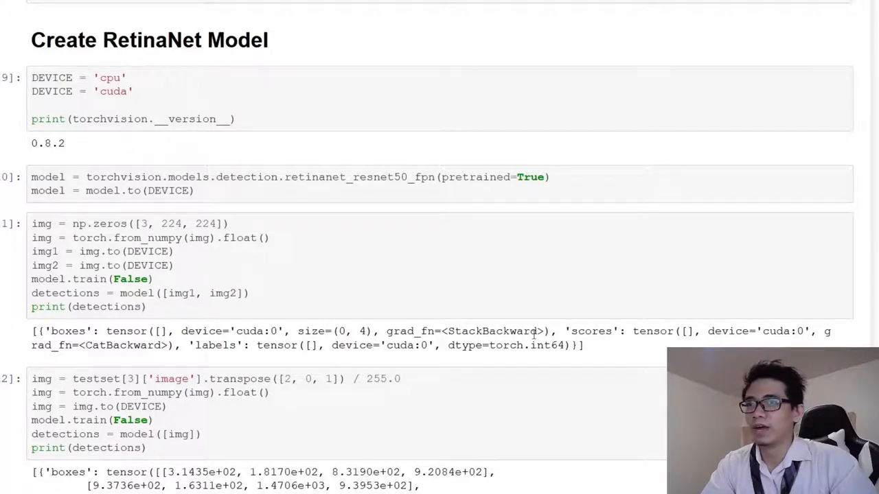
double_click(590, 331)
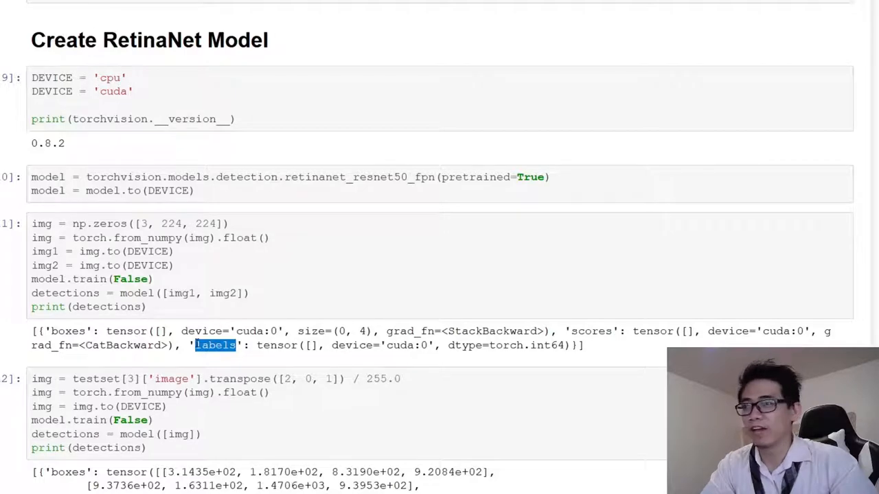
Scroll to cell 12 and highlight the predicted box coordinates for test image 3.
scroll(down, 3)
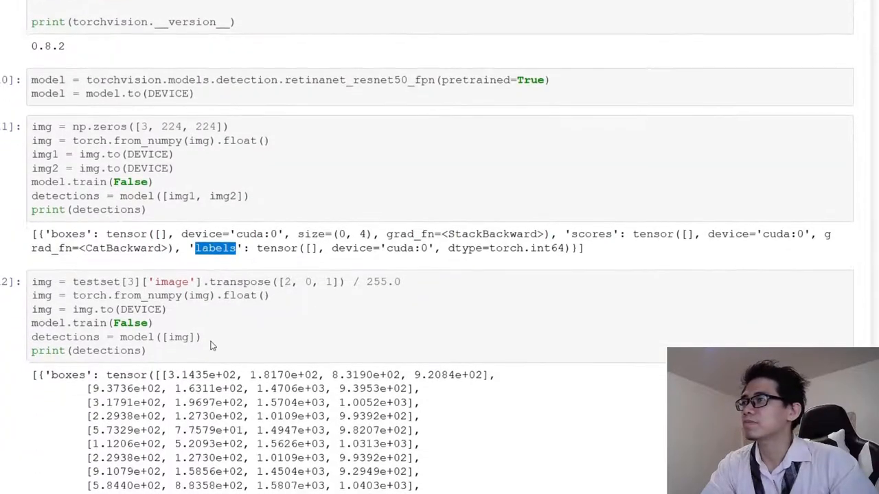
scroll(down, 3)
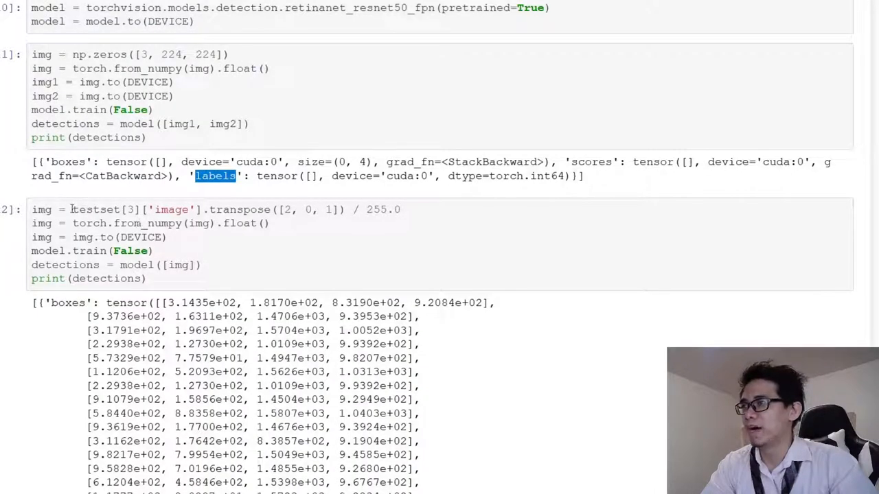
drag(73, 209, 171, 209)
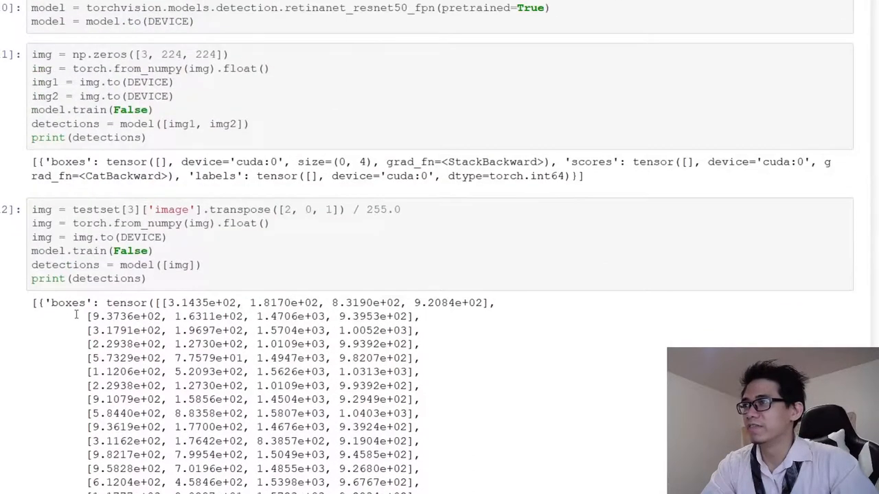
Highlight the predicted class labels list in cell 12's detection output.
scroll(down, 3)
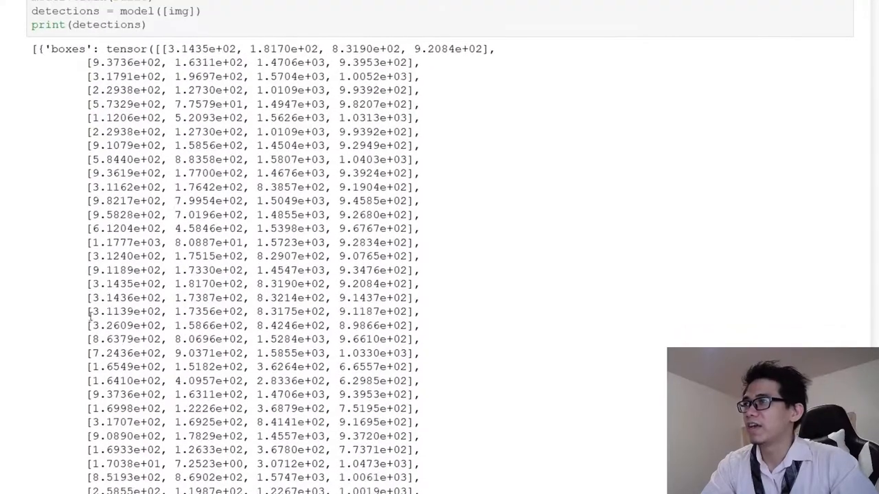
scroll(up, 3)
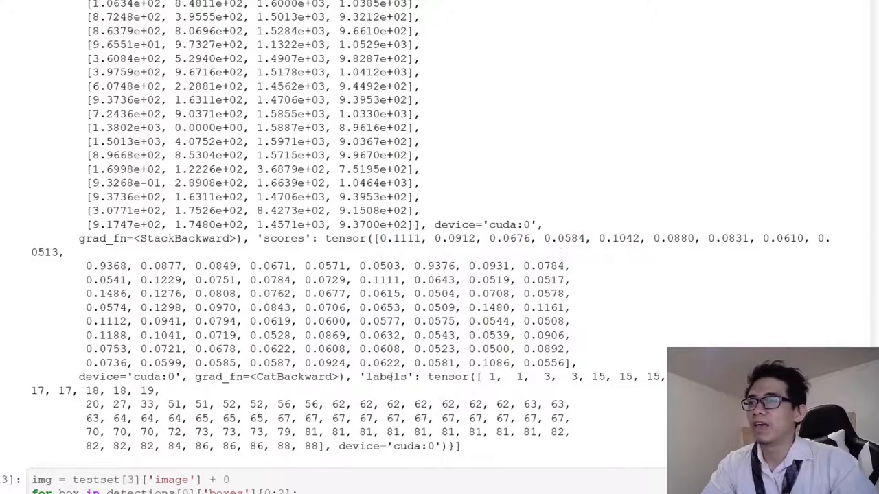
drag(488, 376, 158, 391)
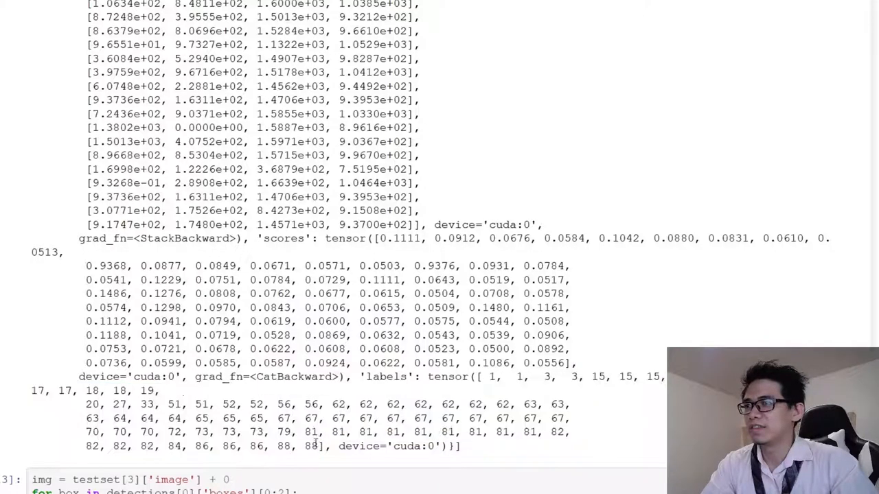
drag(484, 377, 315, 447)
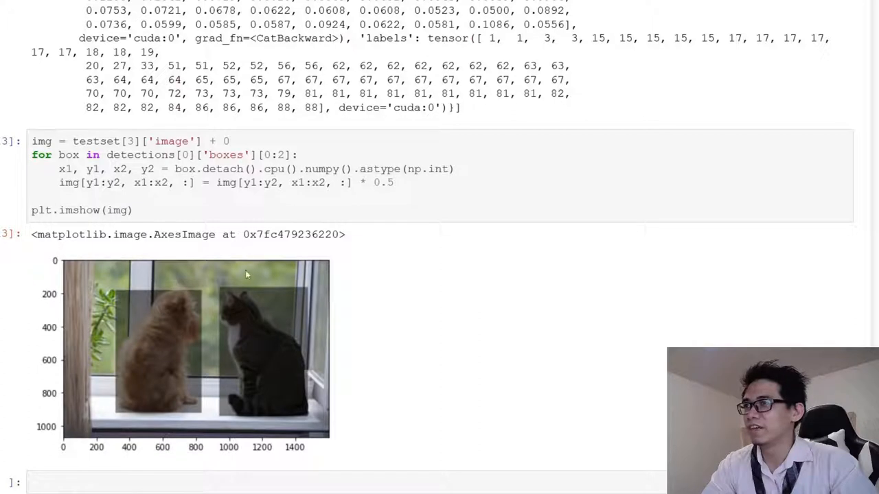
mouse_move(278, 209)
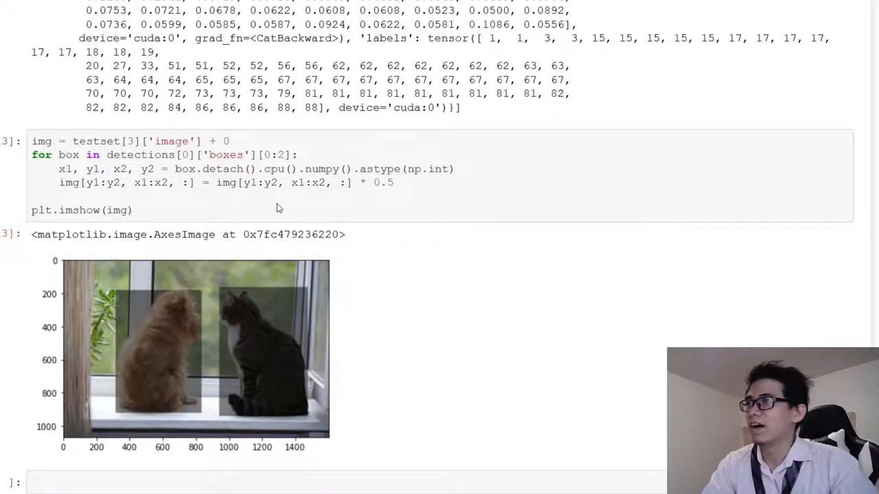
mouse_move(394, 263)
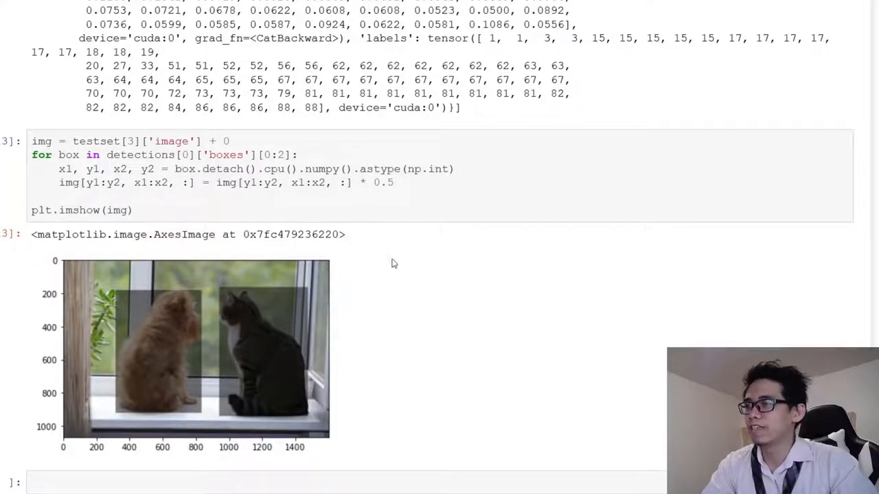
mouse_move(357, 327)
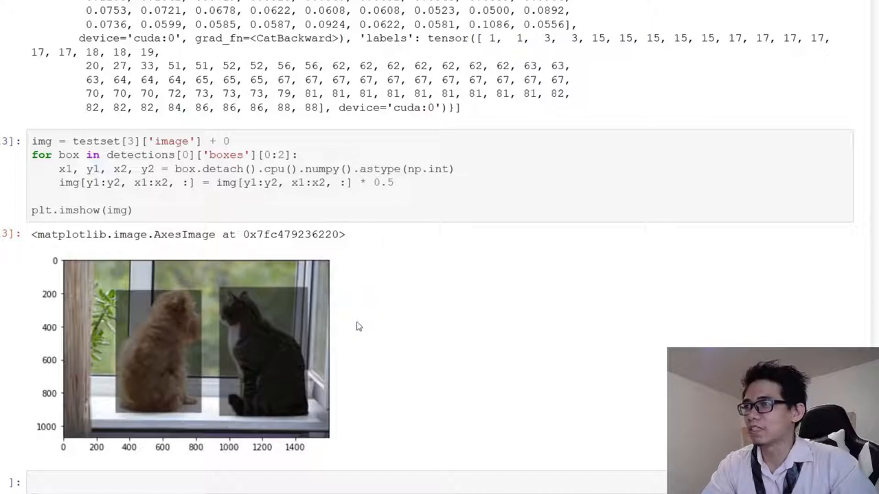
mouse_move(273, 352)
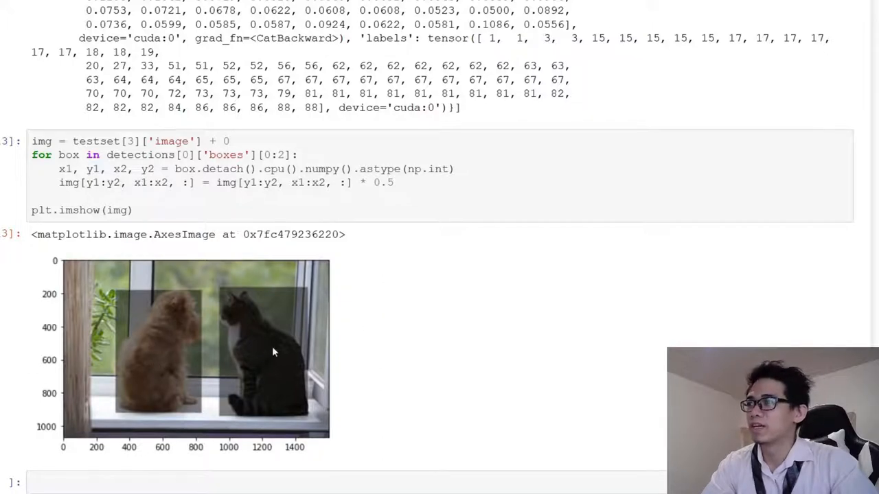
Scroll to cell 13's plot with two darkened boxes over the dog and cat.
scroll(down, 3)
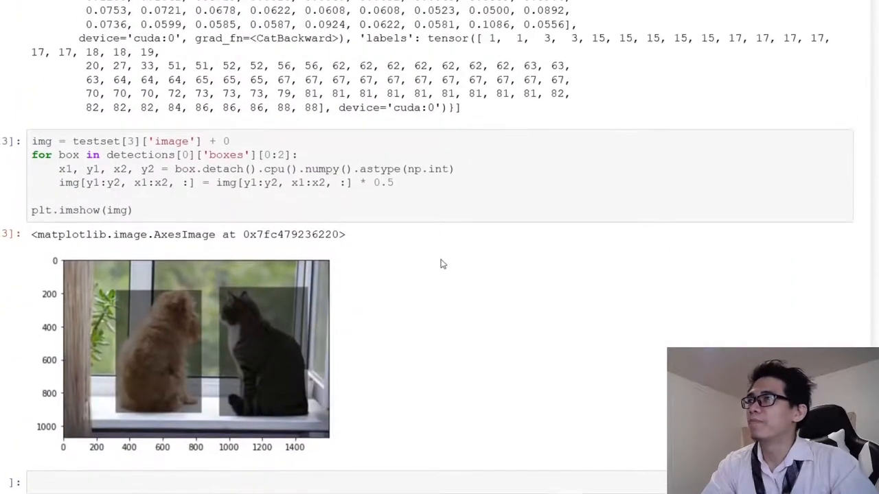
Highlight classification loss 2.2268 and bbox_regression in cell 14's training-mode output.
scroll(down, 3)
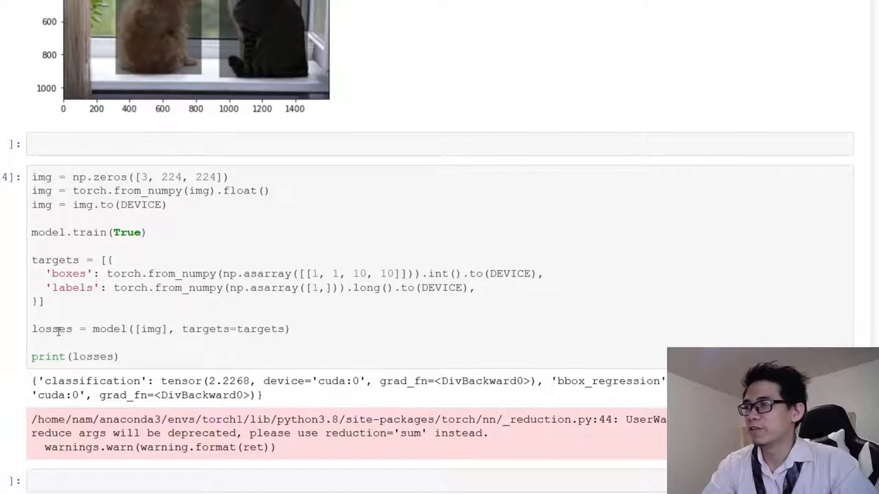
scroll(down, 3)
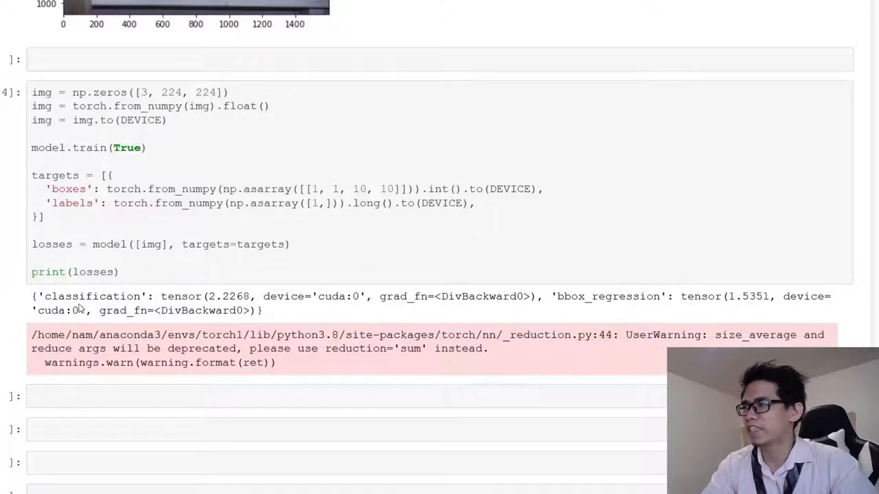
double_click(87, 296)
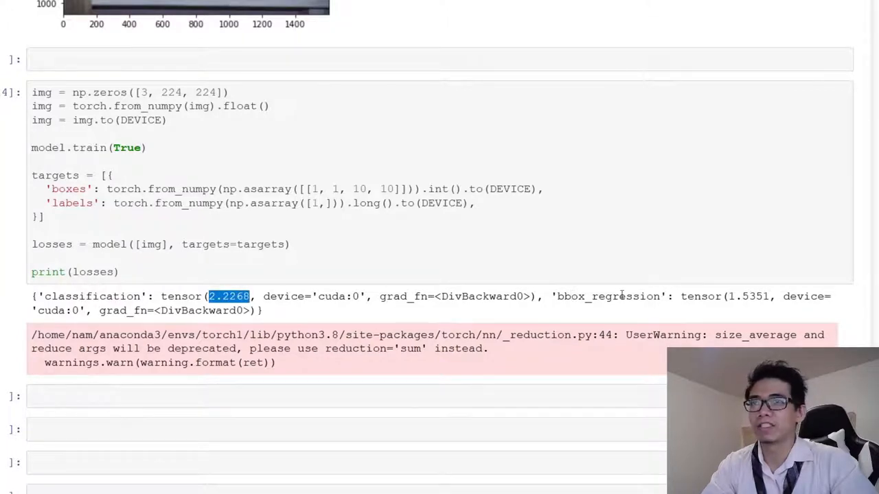
double_click(103, 296)
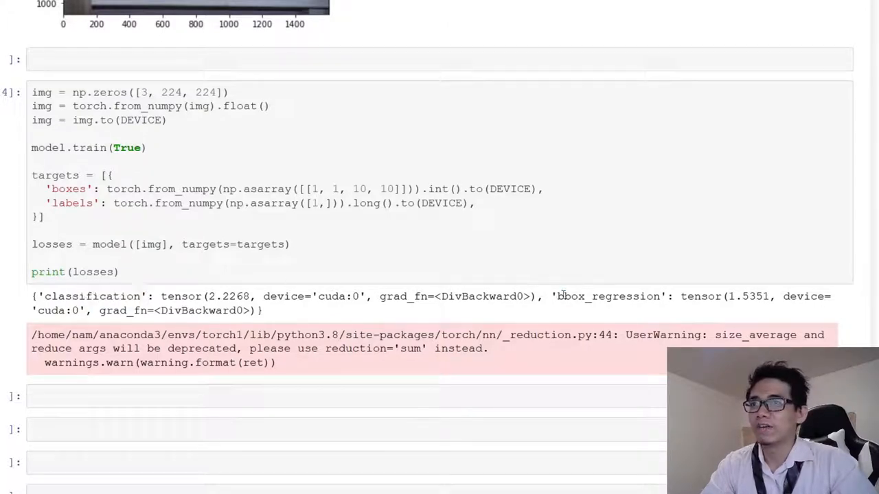
double_click(606, 296)
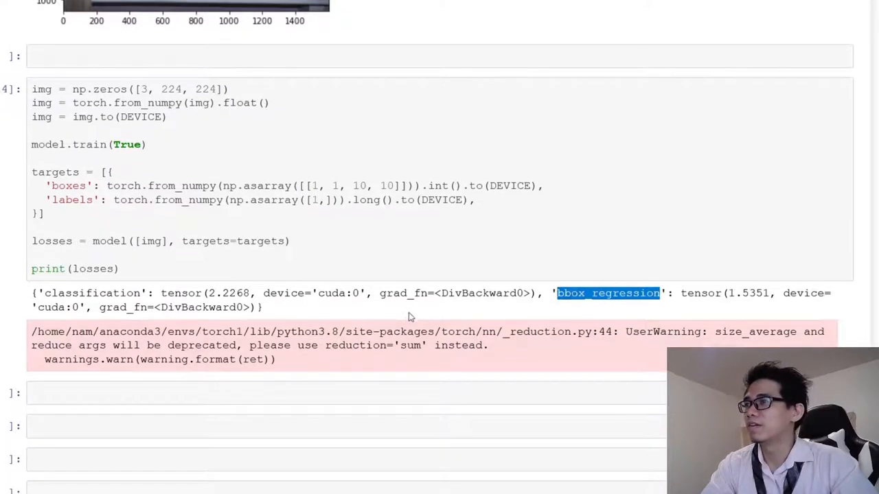
Scroll through 'Training duh' to the SGD optimizer and the 50-epoch training loop.
scroll(down, 3)
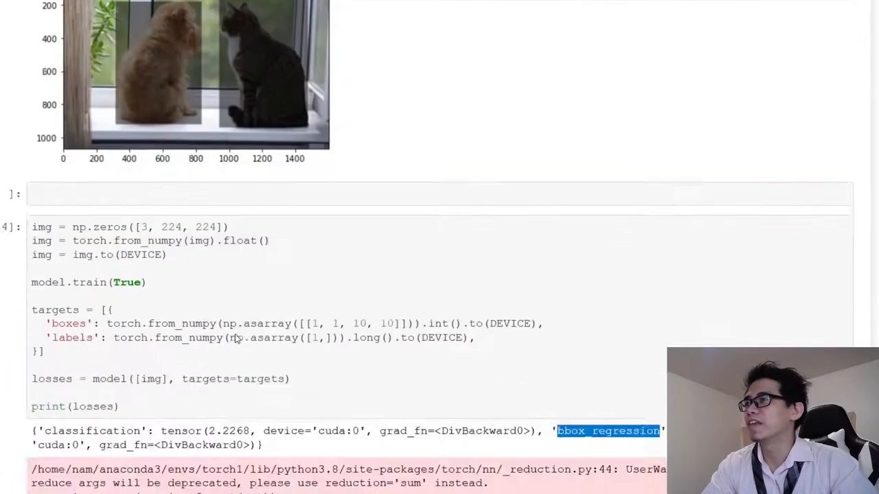
scroll(down, 3)
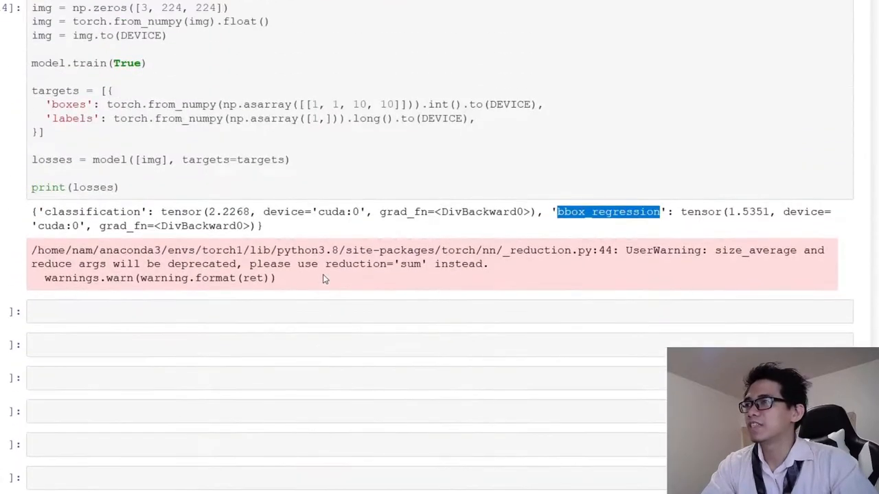
scroll(down, 3)
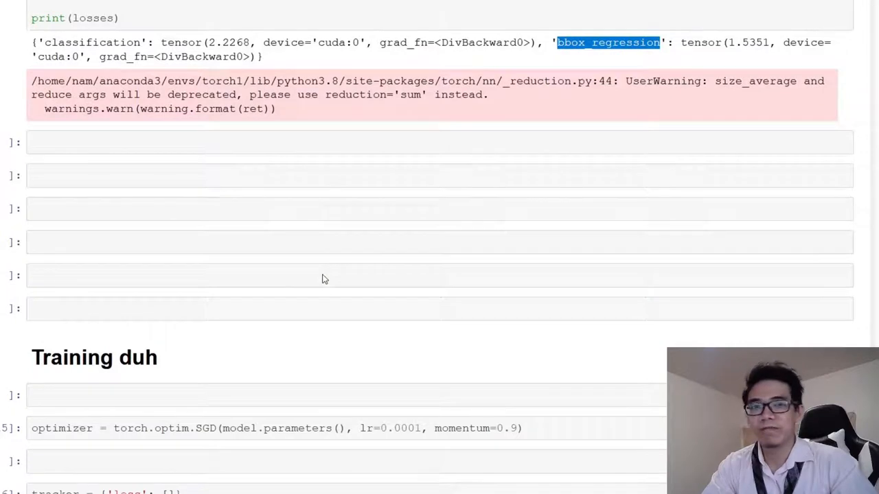
scroll(down, 3)
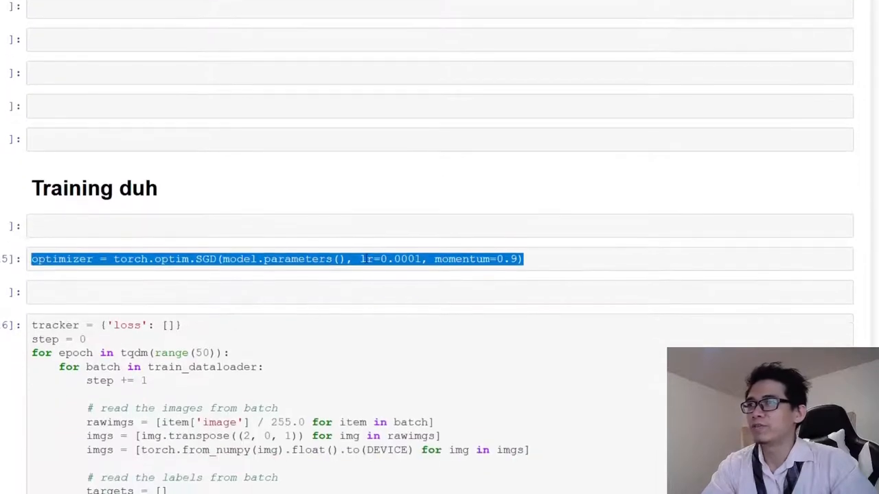
click(375, 259)
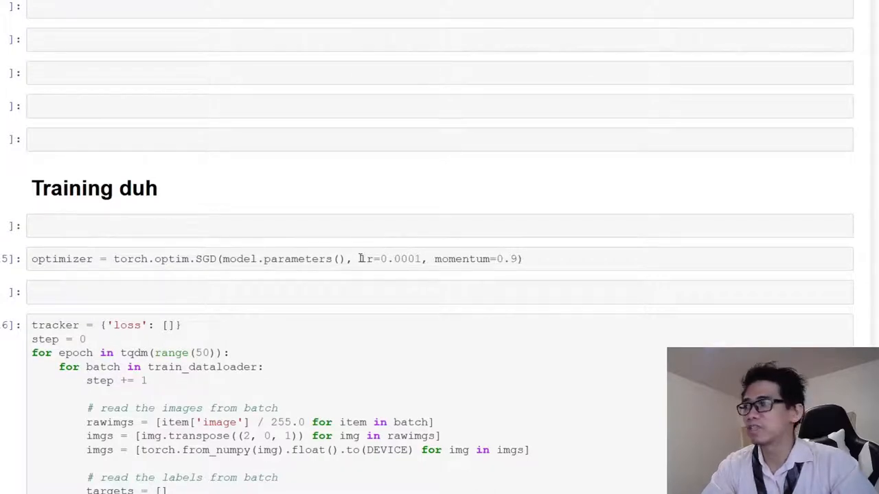
scroll(down, 3)
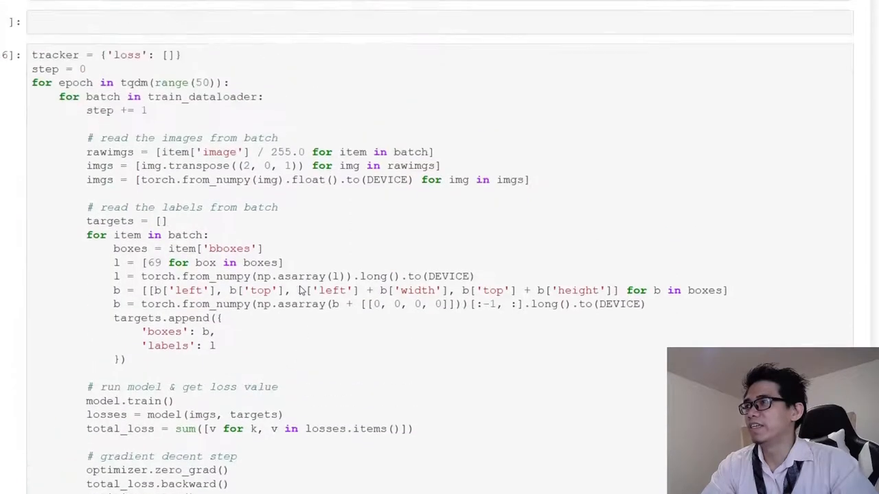
scroll(down, 3)
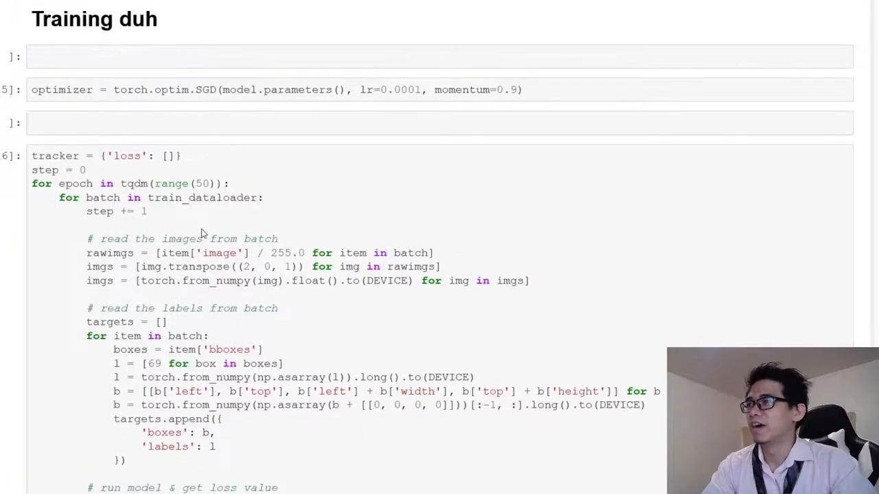
scroll(down, 3)
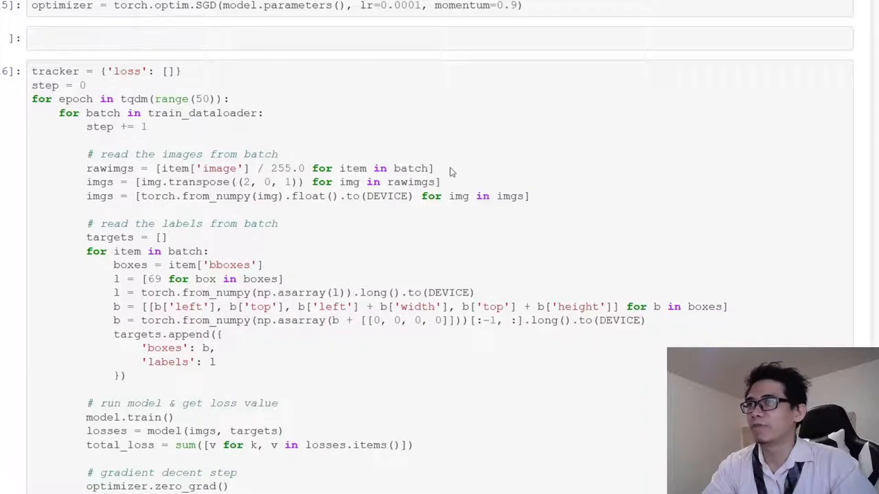
triple_click(261, 168)
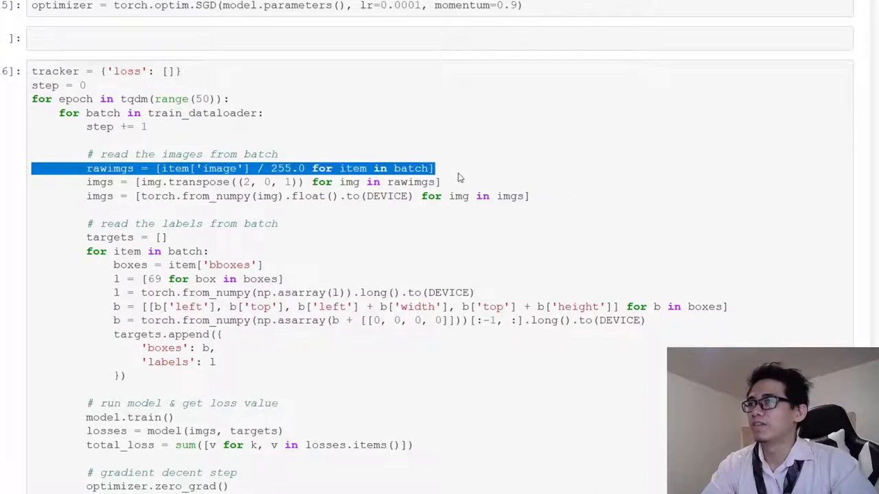
mouse_move(459, 186)
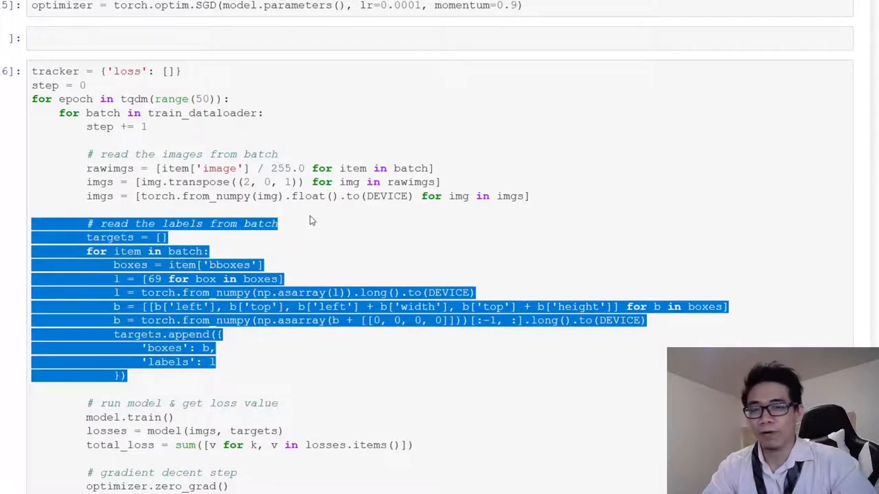
click(313, 238)
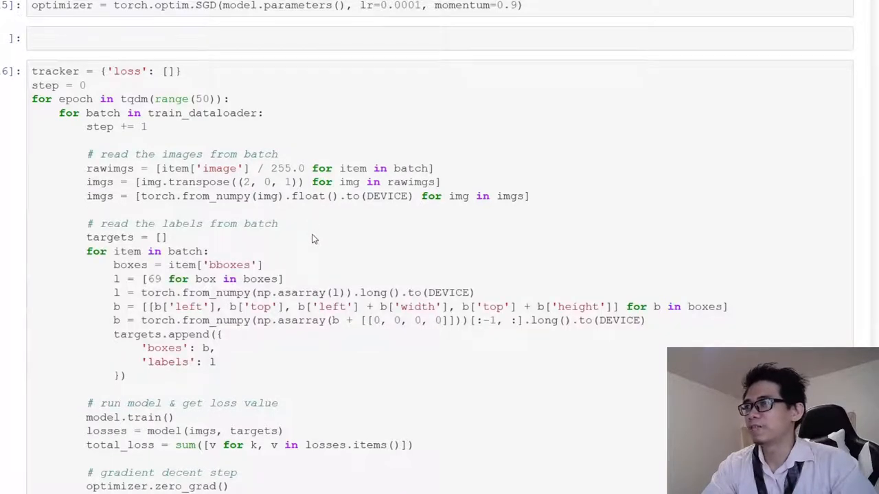
mouse_move(274, 319)
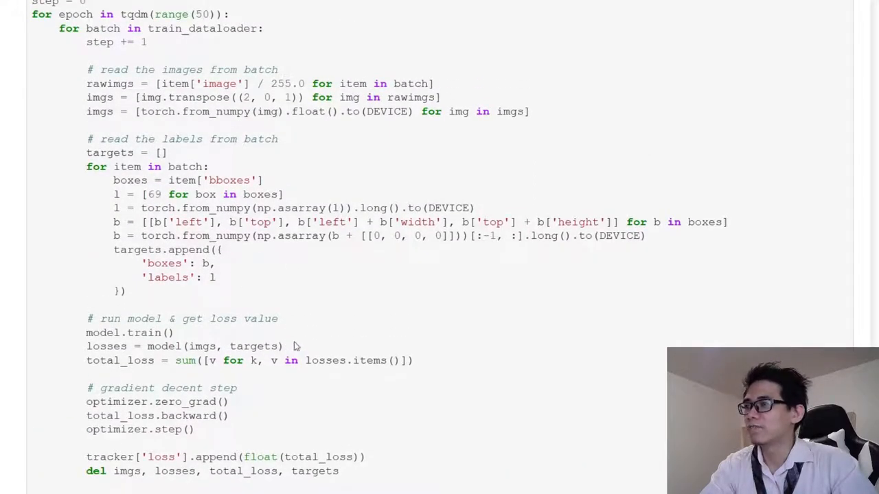
triple_click(183, 346)
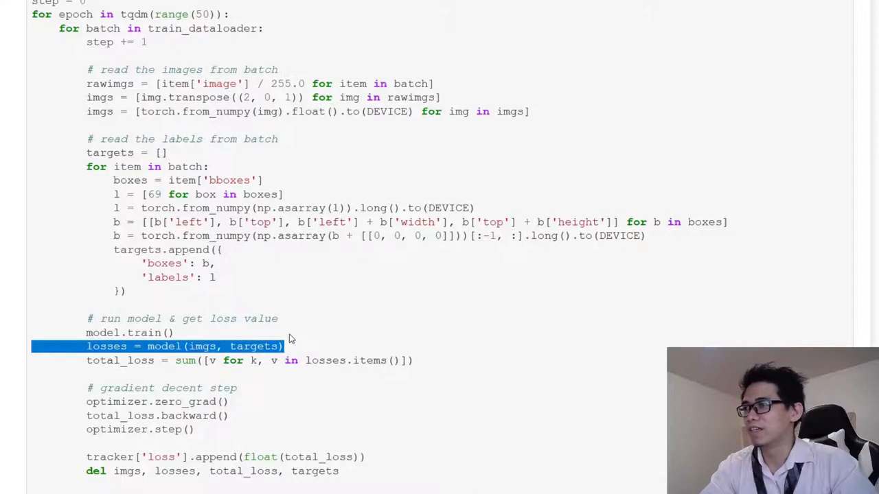
scroll(down, 3)
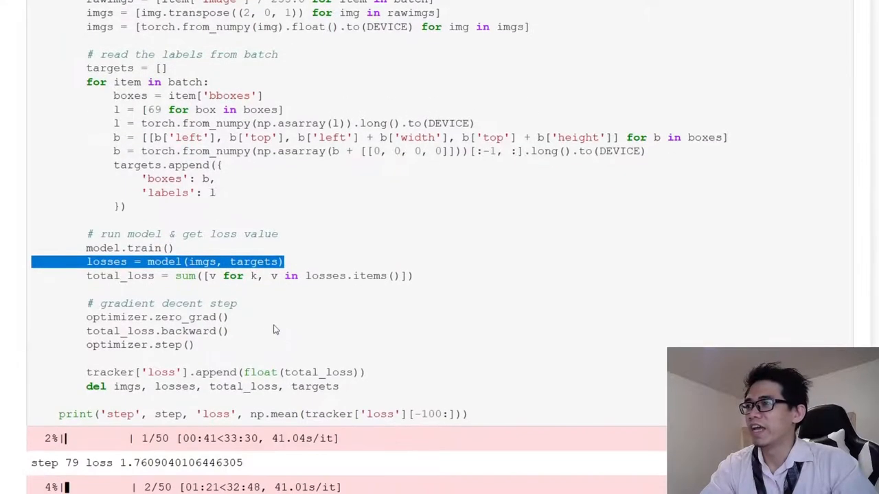
click(112, 280)
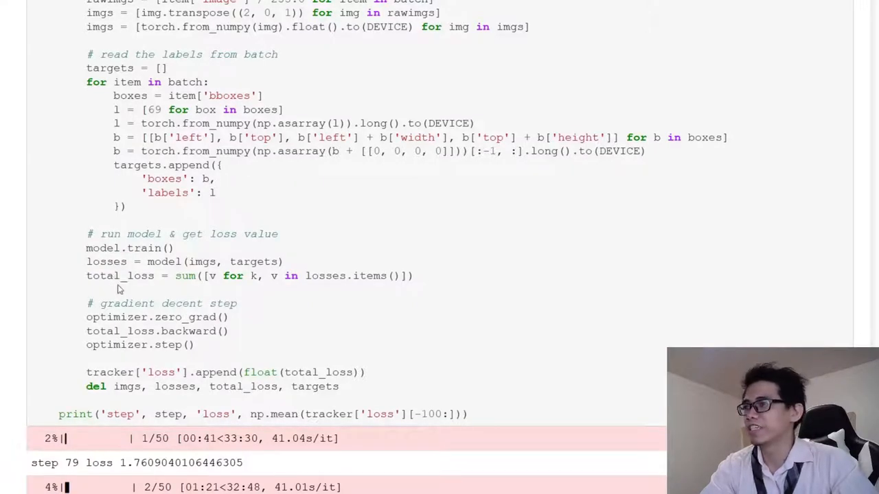
drag(147, 304, 194, 345)
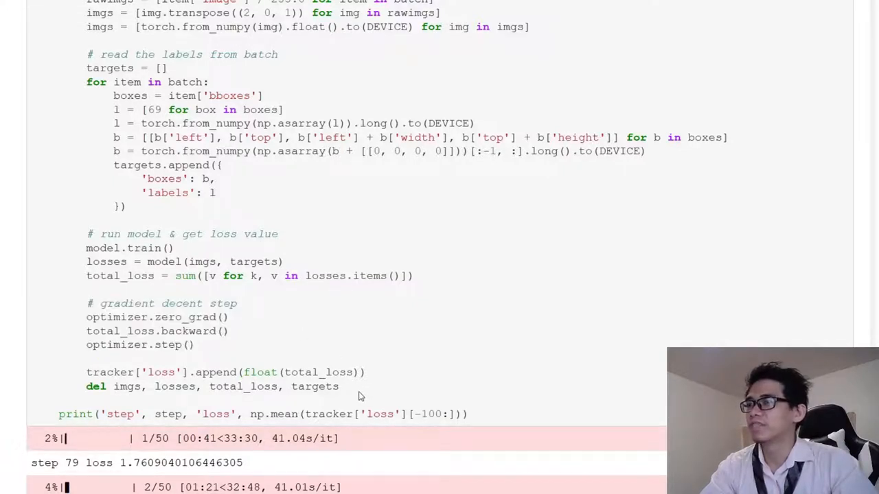
drag(86, 372, 338, 386)
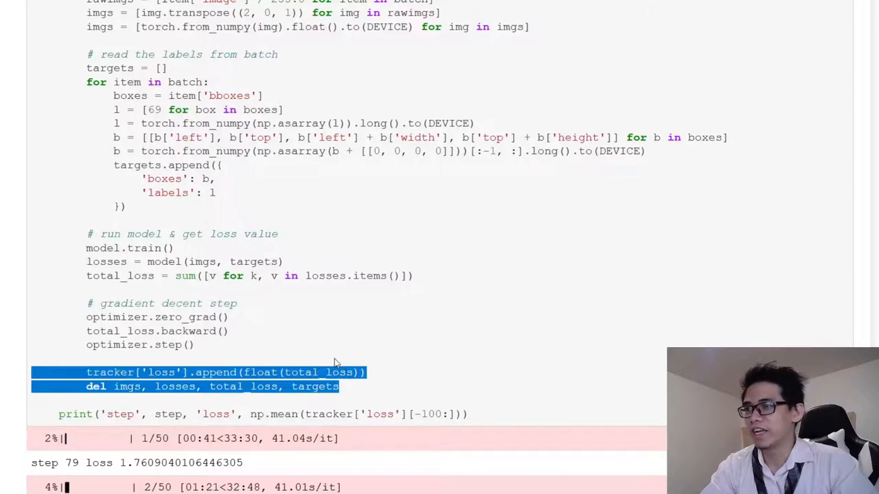
scroll(down, 3)
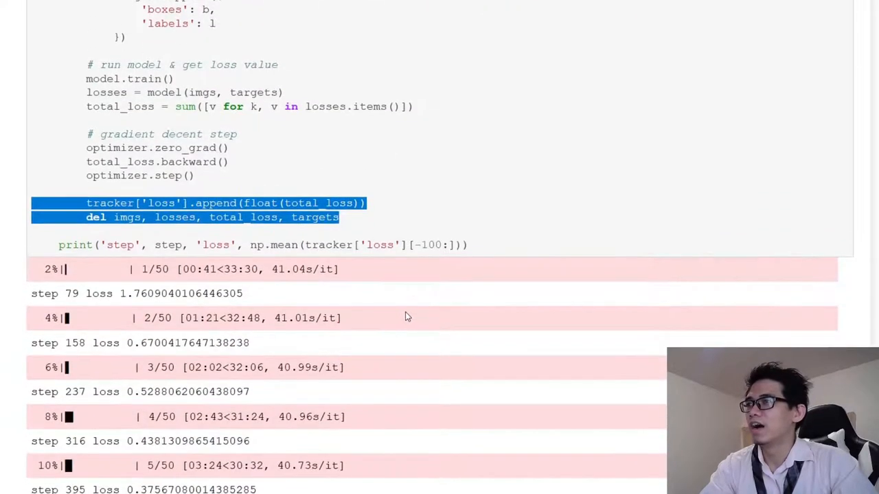
scroll(down, 3)
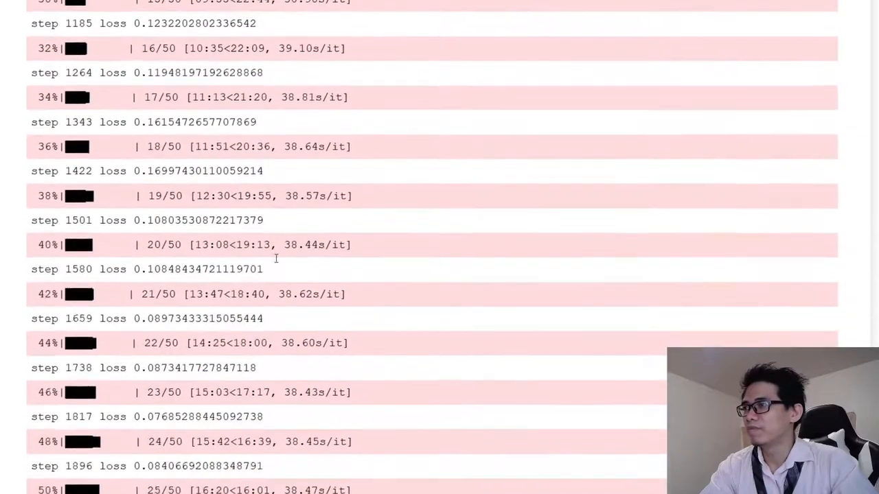
scroll(down, 3)
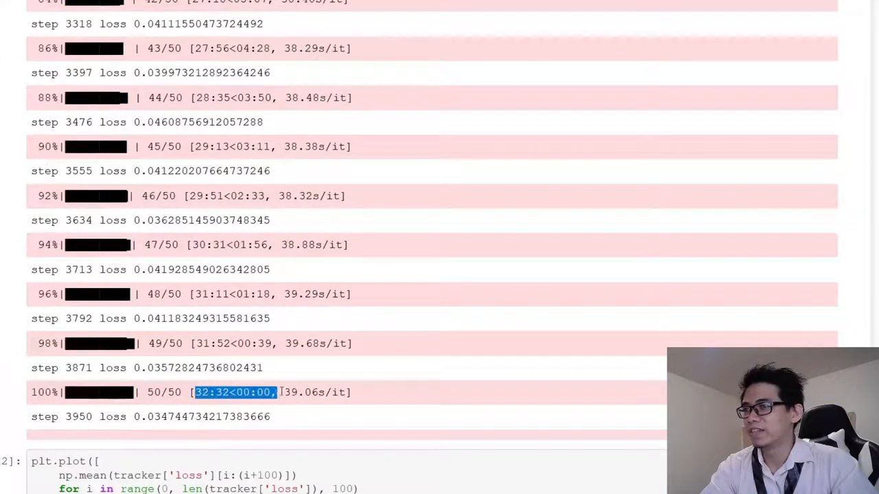
scroll(down, 3)
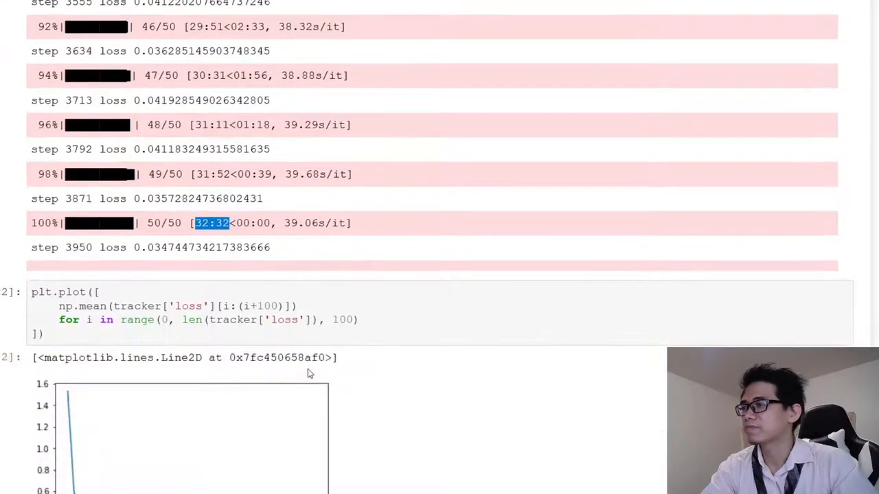
scroll(down, 3)
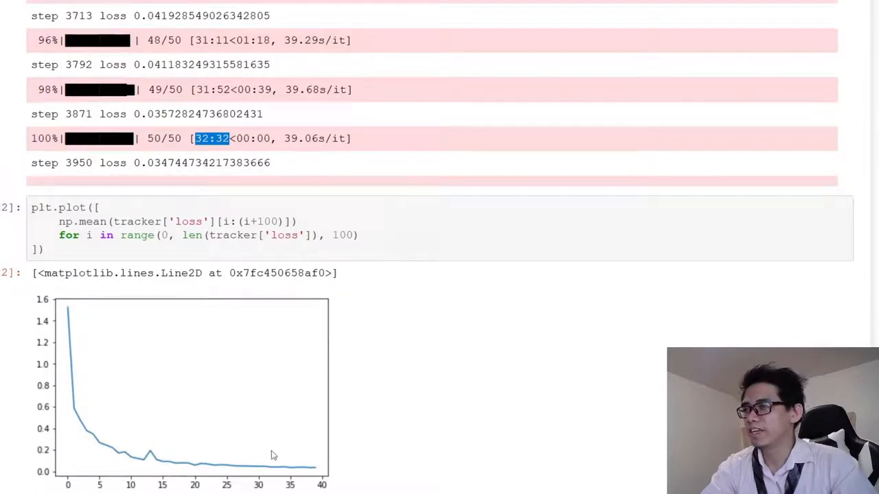
scroll(down, 3)
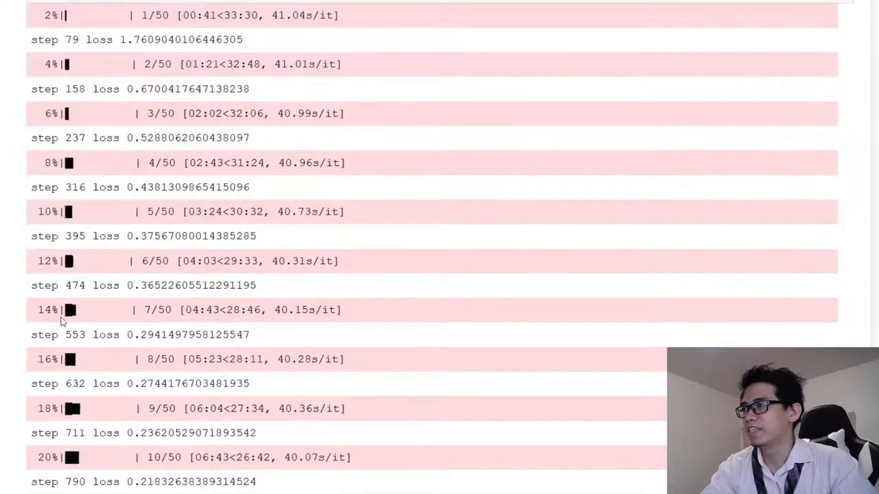
scroll(down, 3)
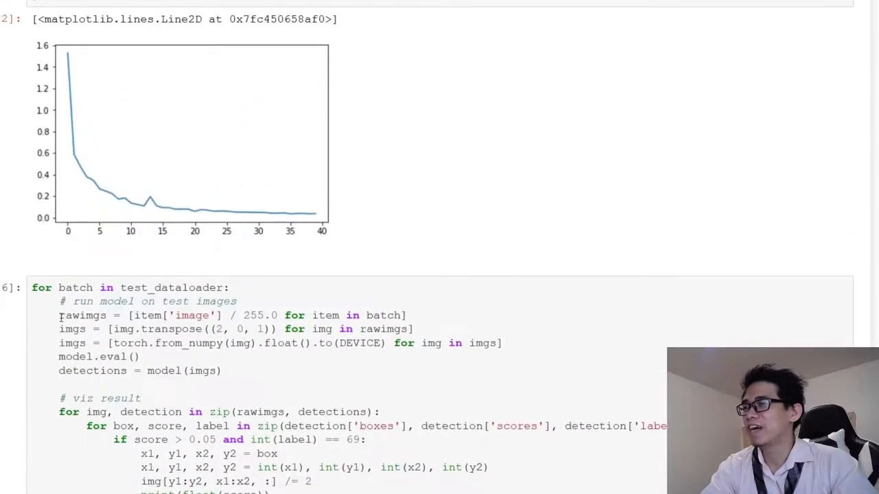
scroll(down, 3)
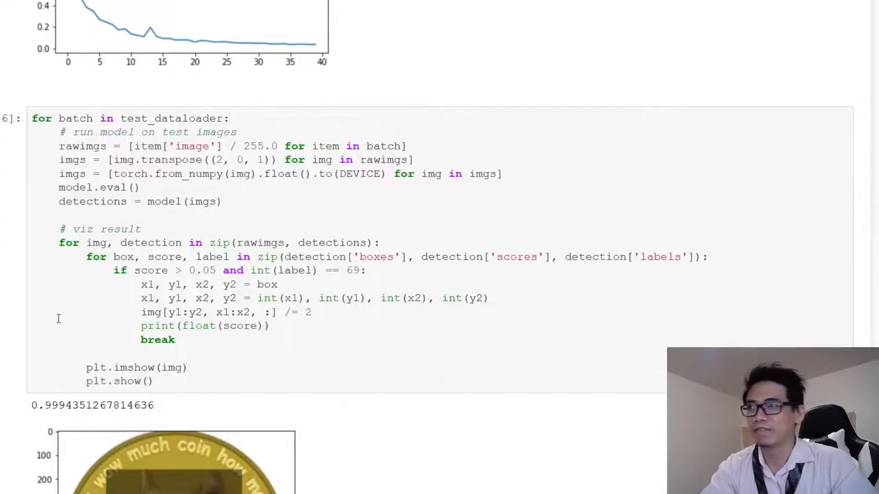
scroll(down, 3)
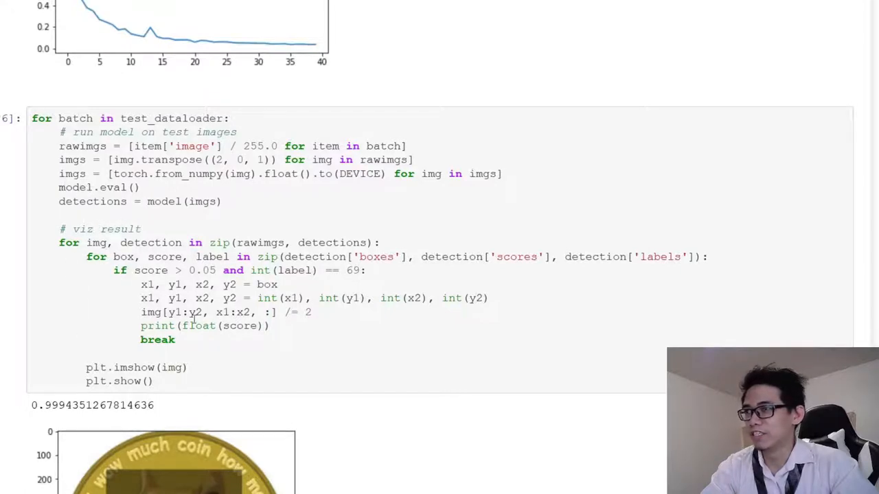
mouse_move(318, 276)
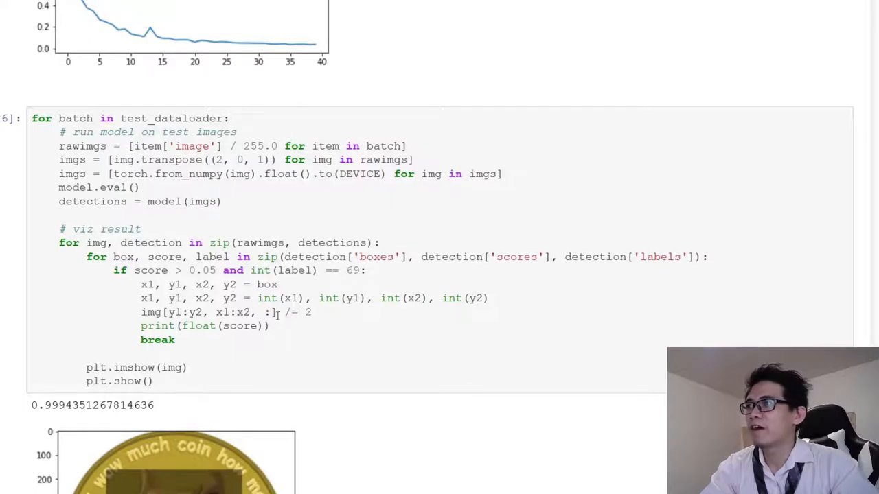
drag(164, 313, 311, 312)
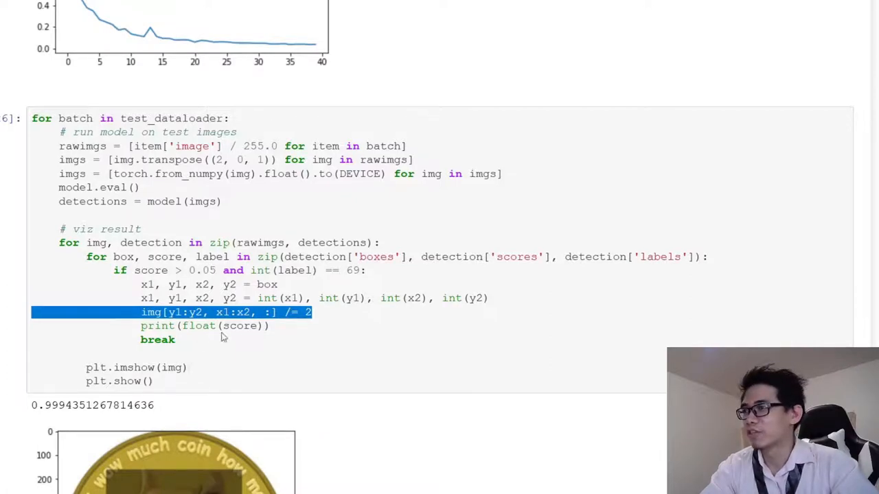
scroll(down, 3)
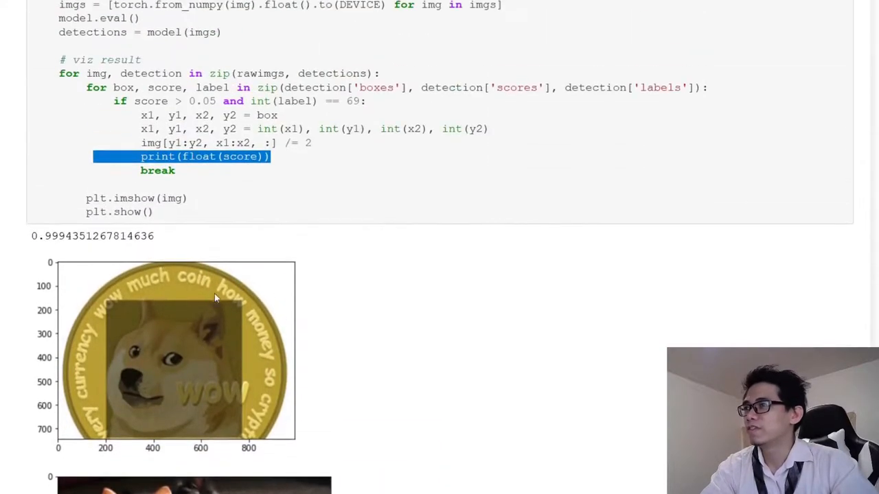
mouse_move(233, 307)
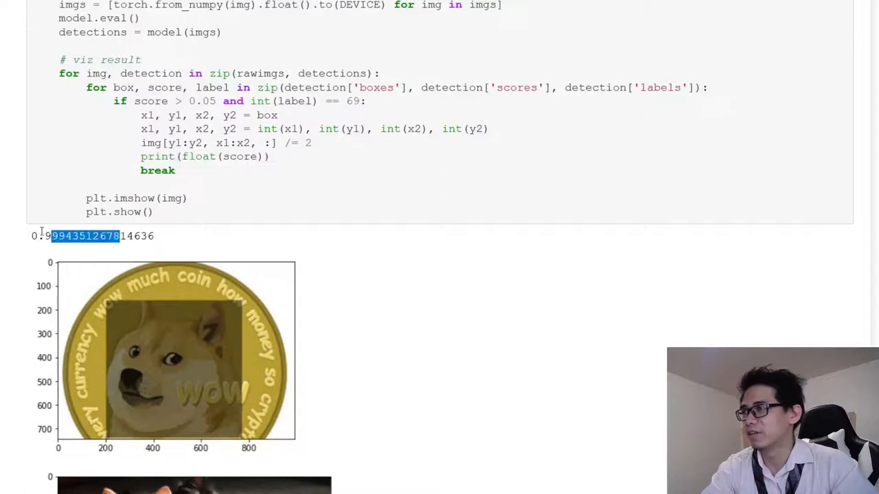
scroll(down, 3)
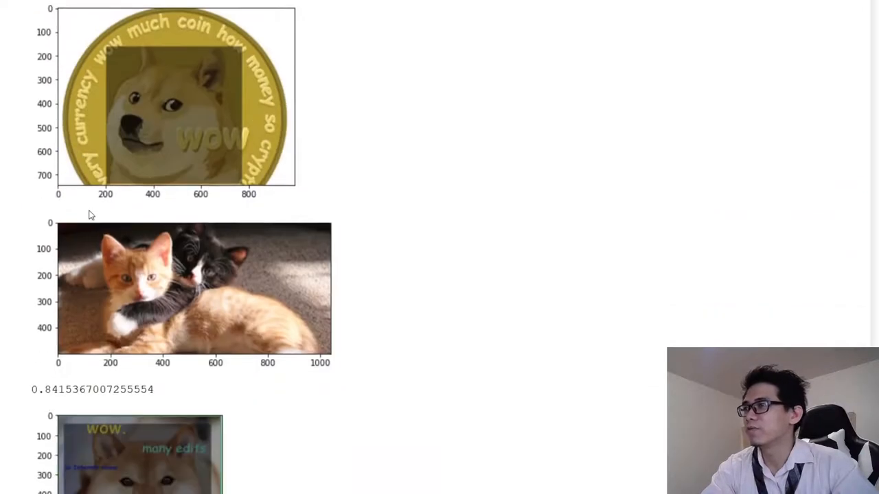
scroll(down, 3)
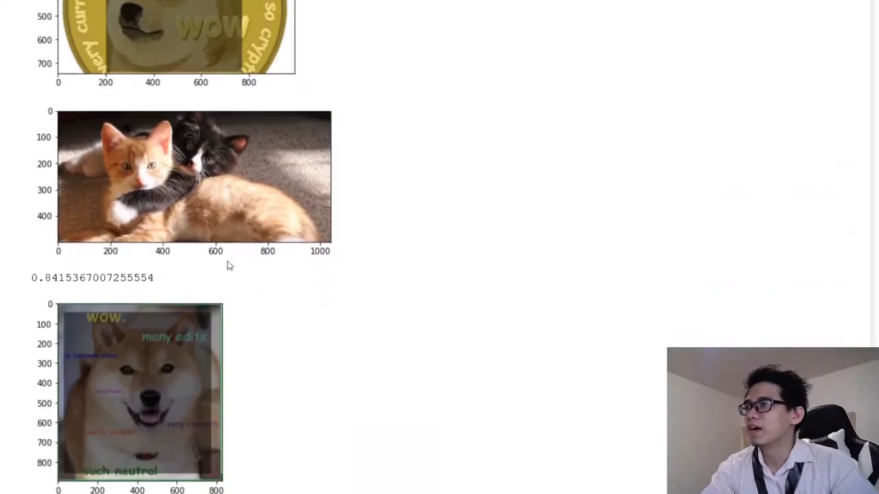
scroll(down, 3)
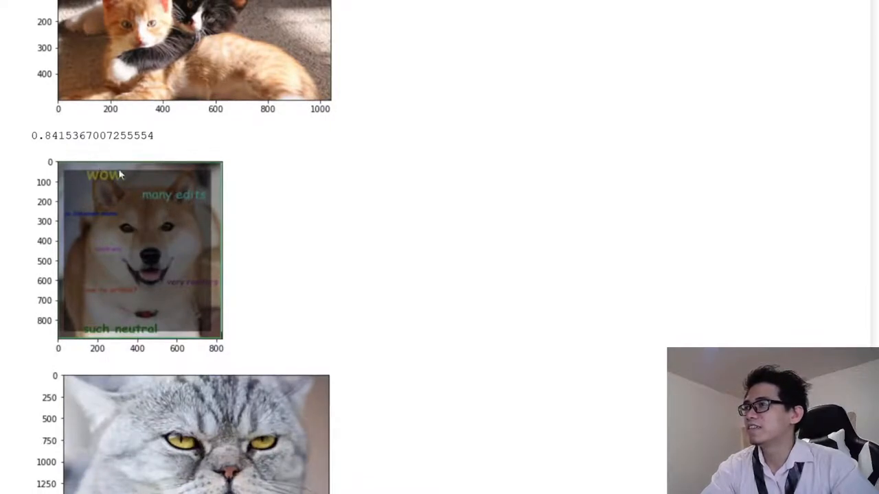
scroll(down, 3)
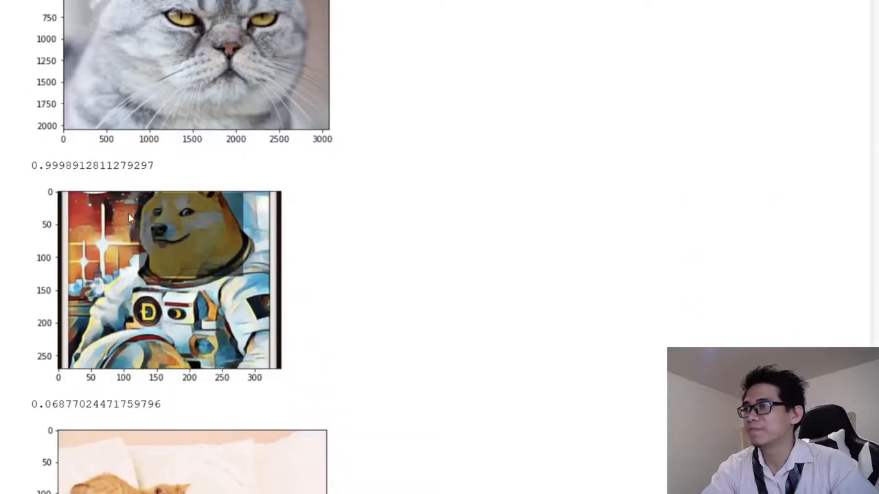
scroll(down, 3)
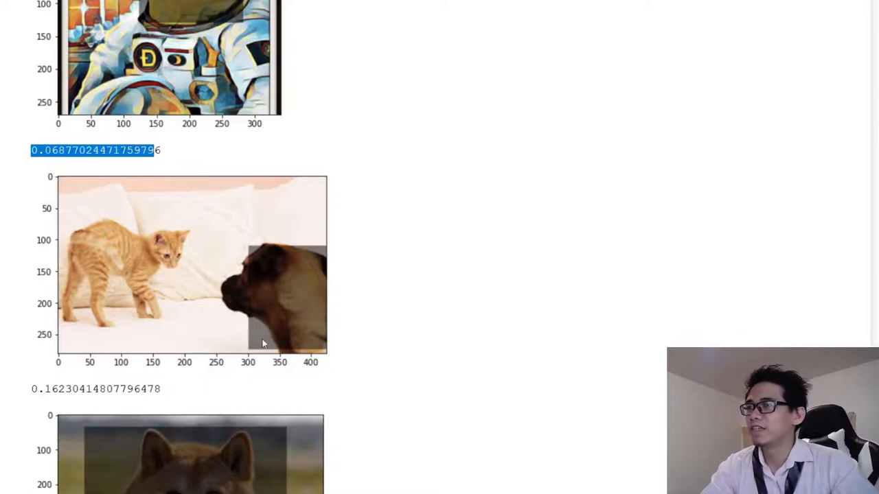
scroll(down, 3)
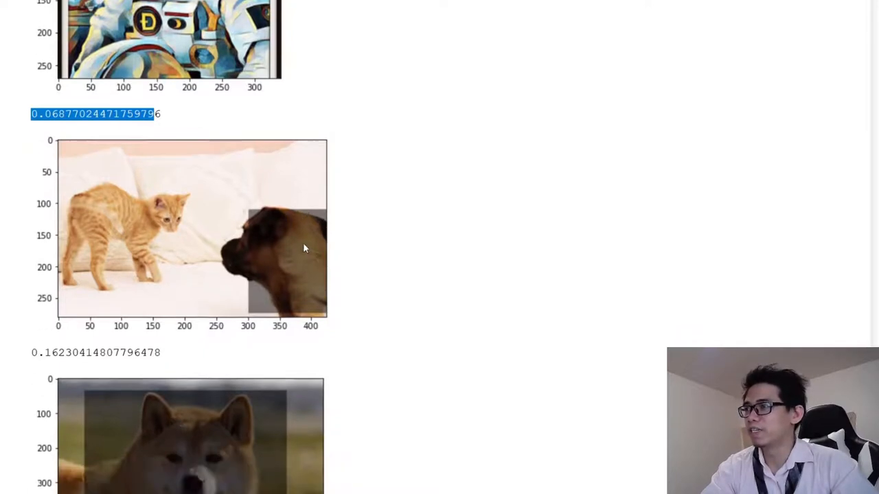
scroll(down, 3)
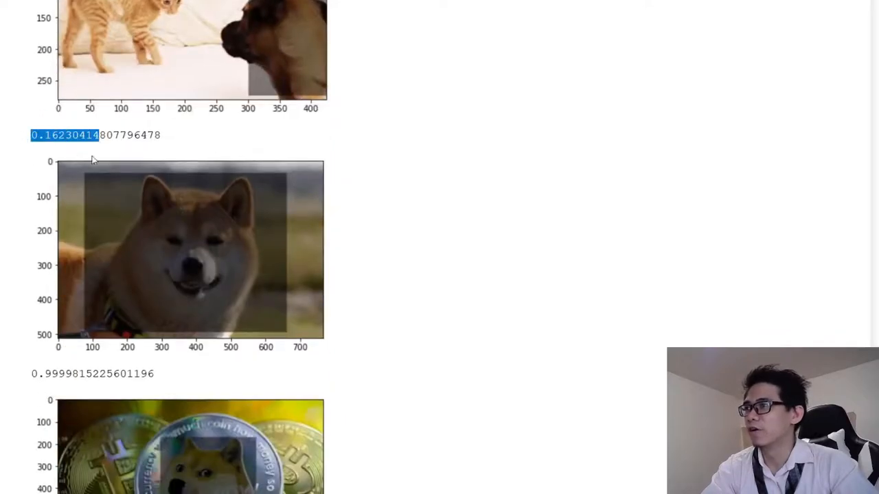
scroll(down, 3)
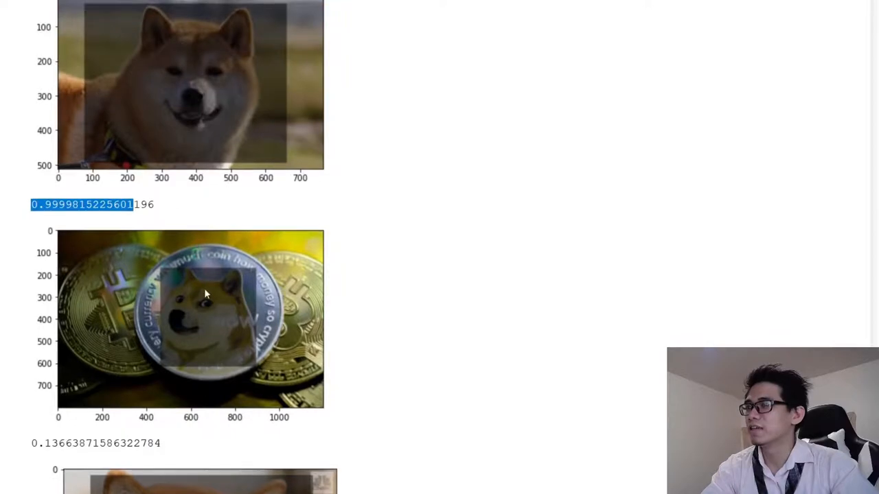
scroll(down, 3)
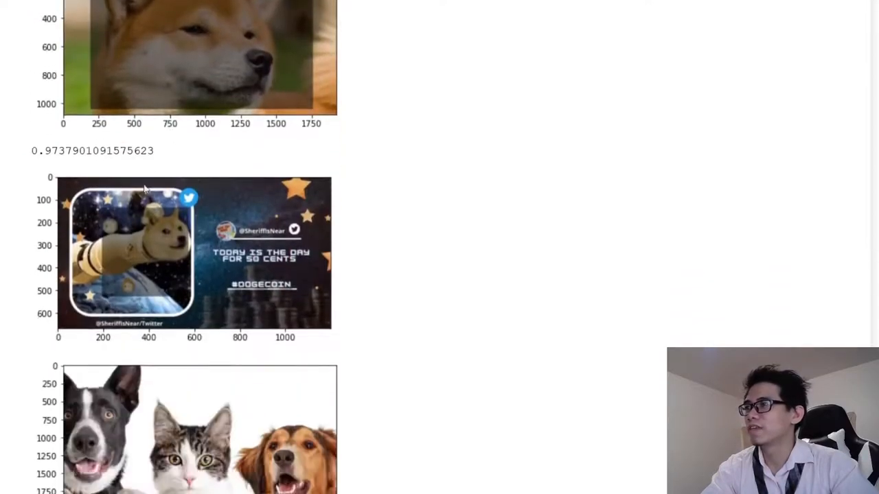
scroll(down, 3)
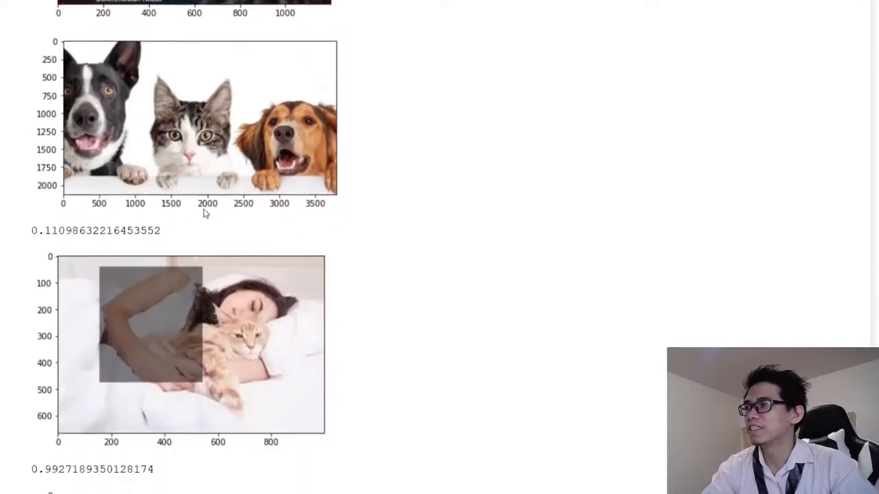
scroll(down, 3)
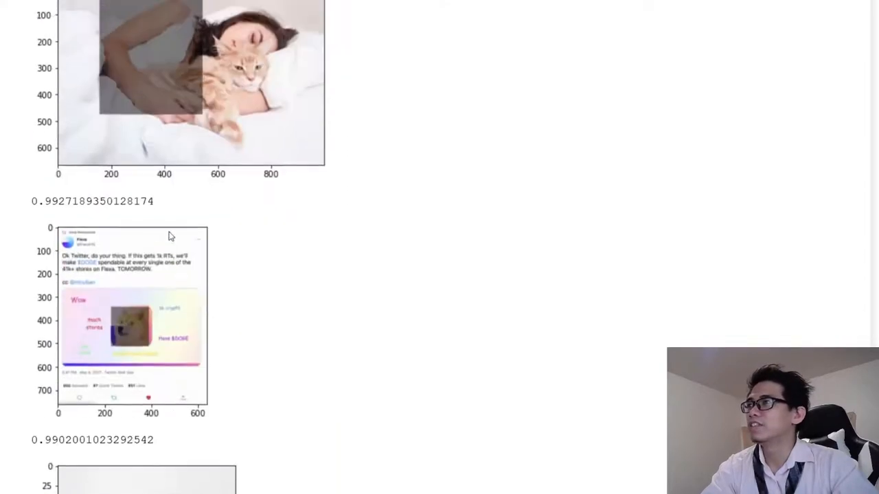
scroll(down, 3)
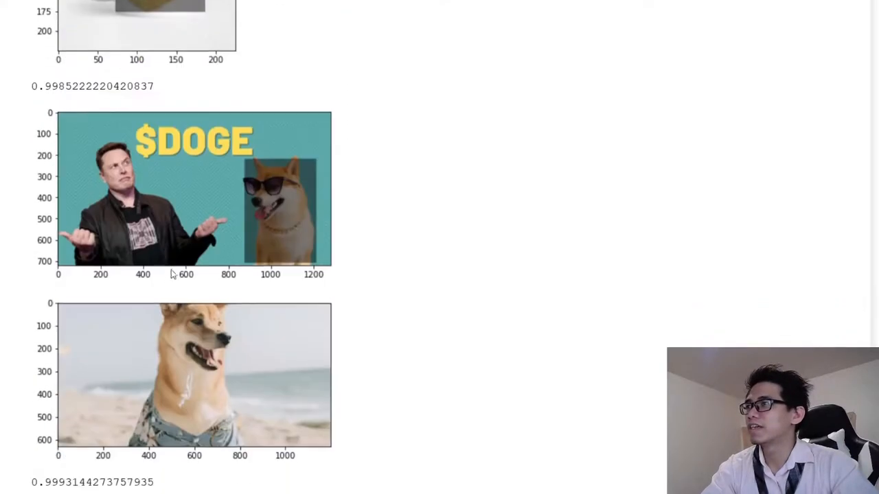
scroll(down, 3)
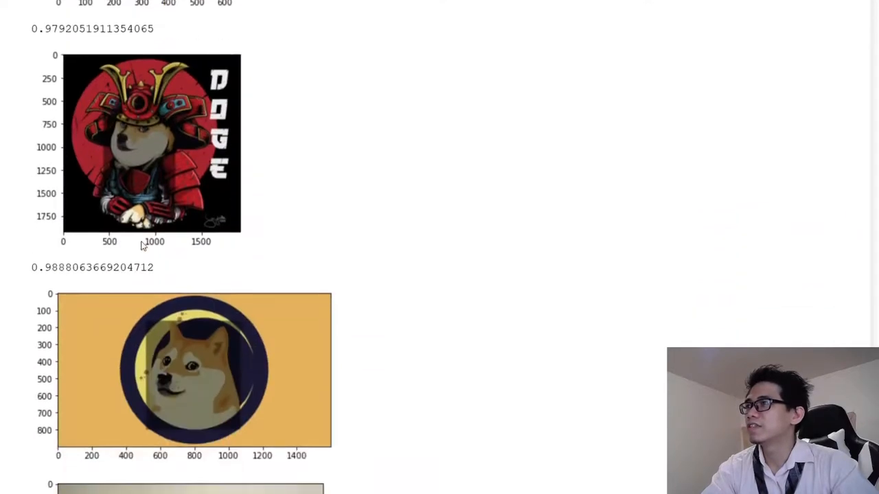
scroll(down, 3)
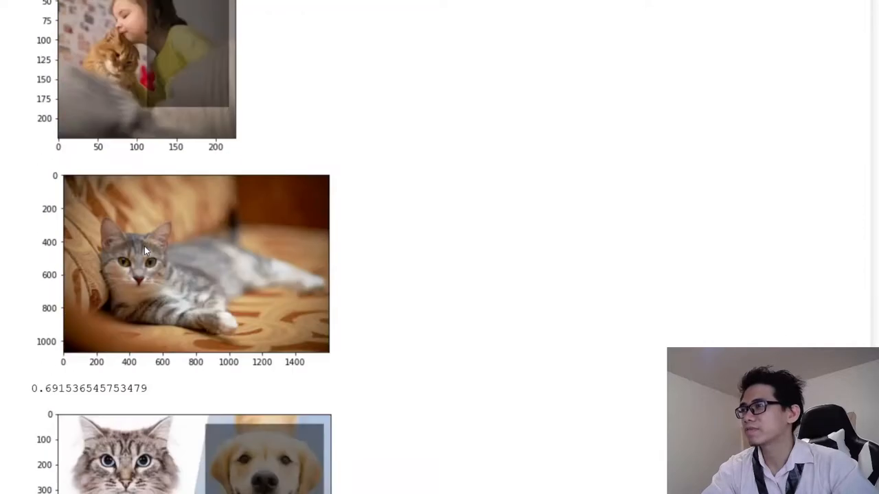
scroll(down, 3)
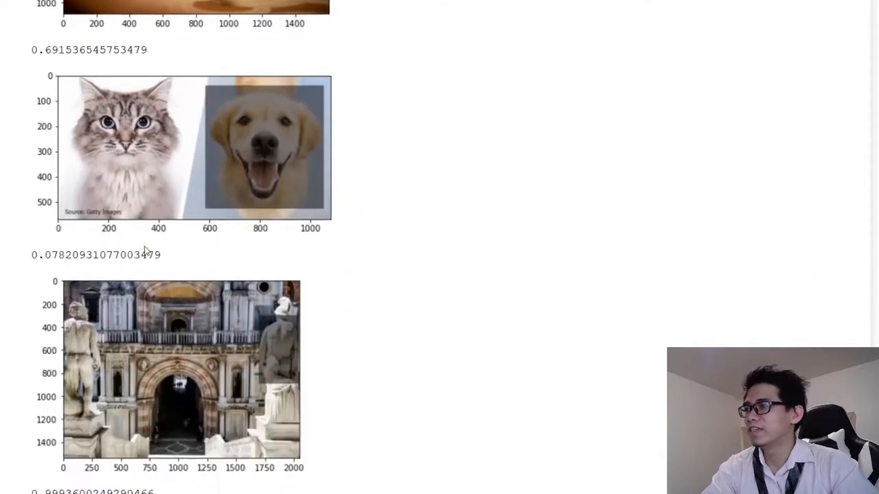
scroll(down, 3)
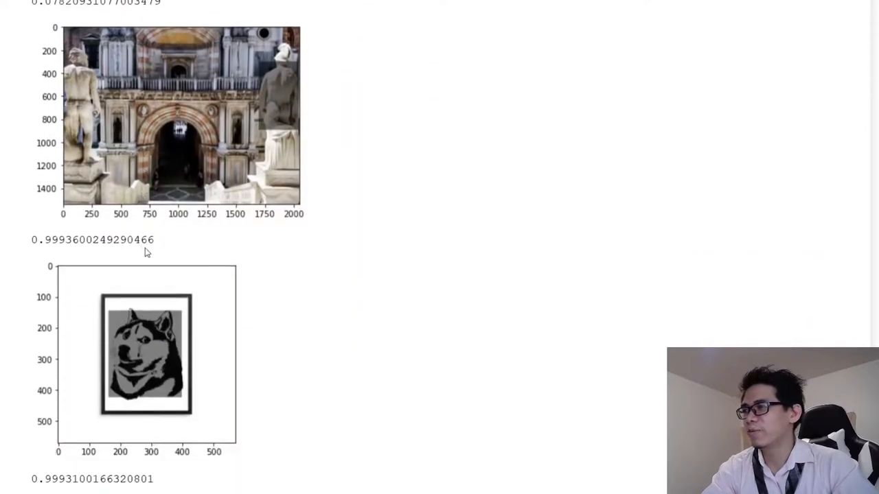
scroll(down, 3)
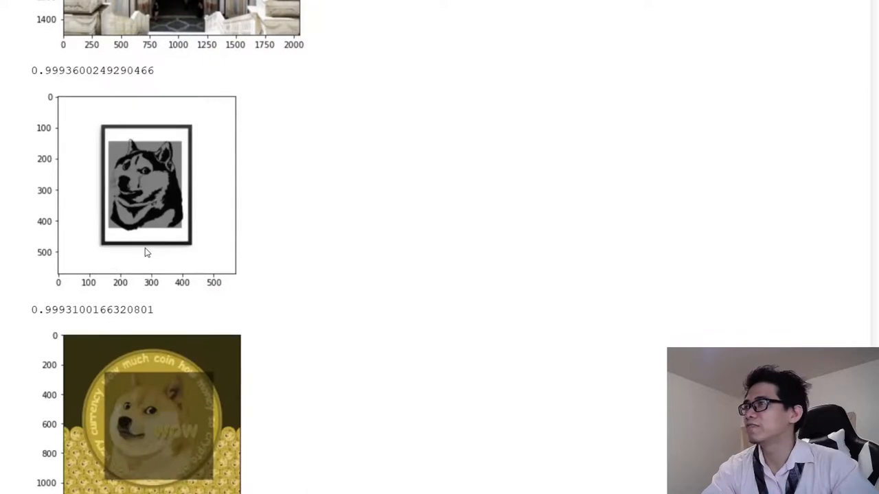
scroll(down, 3)
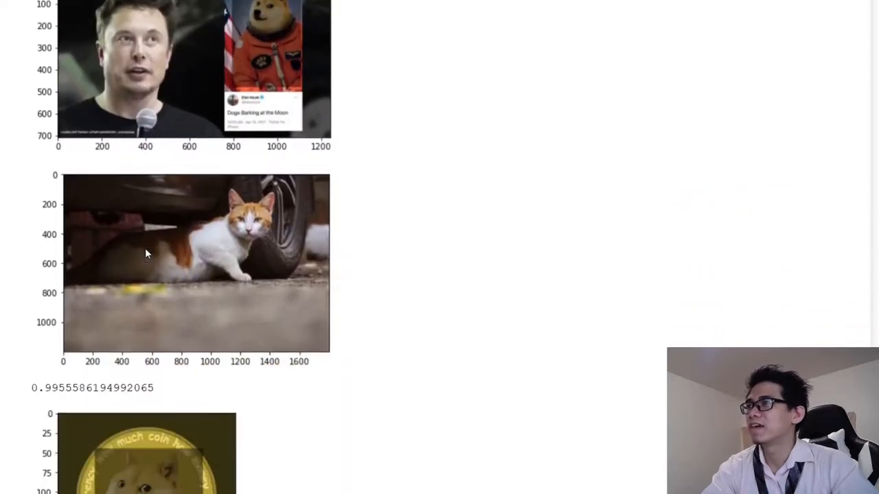
scroll(down, 3)
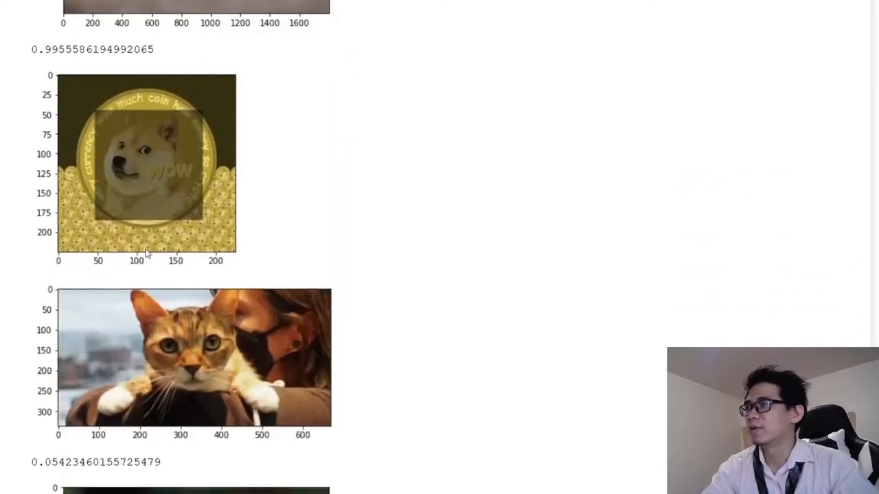
scroll(down, 3)
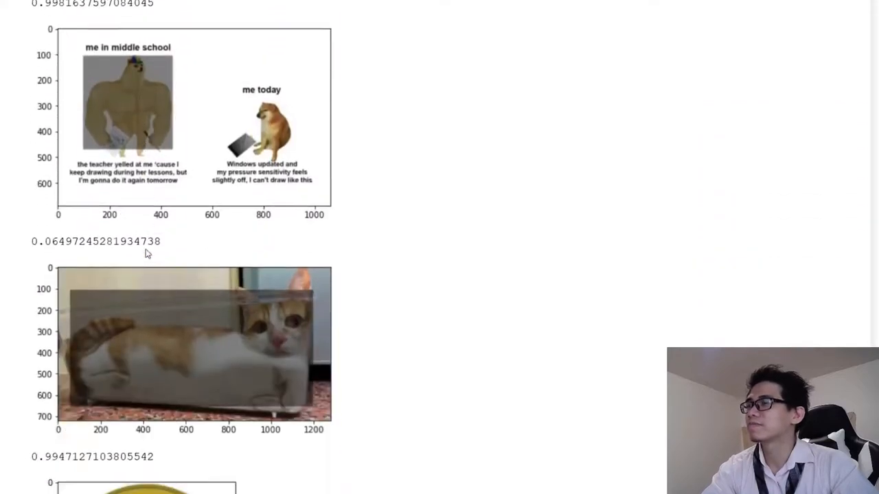
scroll(down, 3)
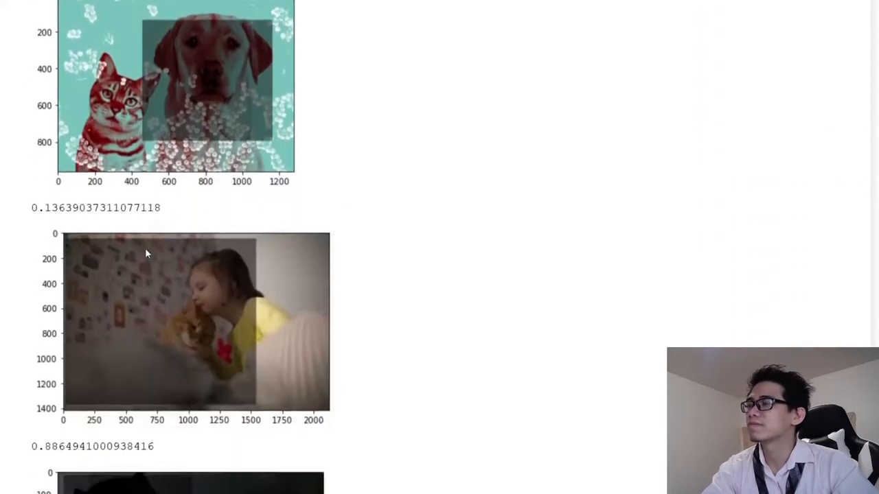
scroll(down, 3)
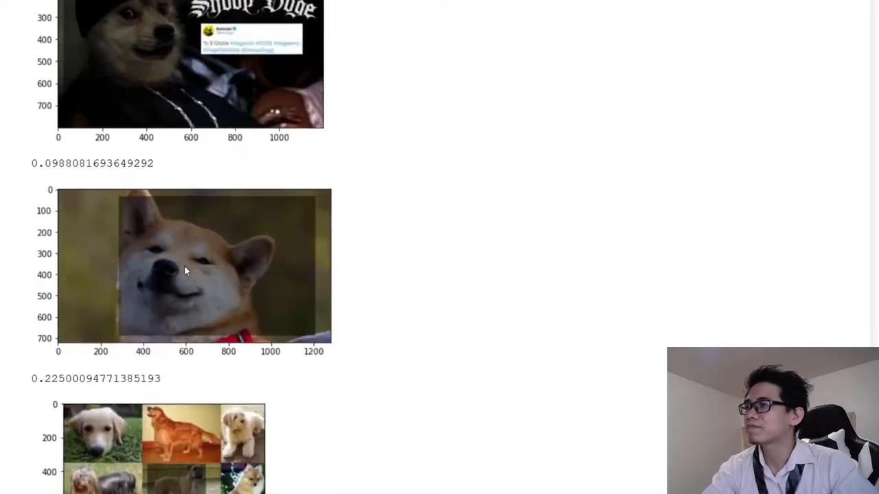
scroll(down, 3)
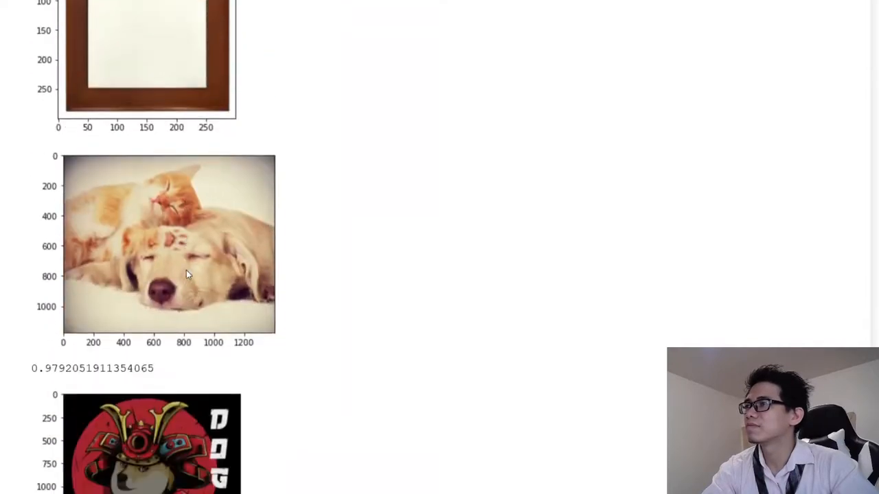
scroll(down, 3)
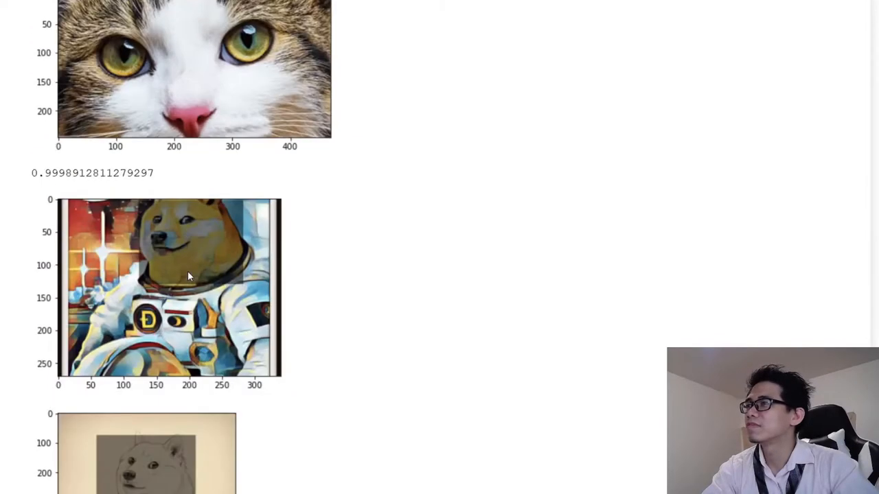
scroll(down, 3)
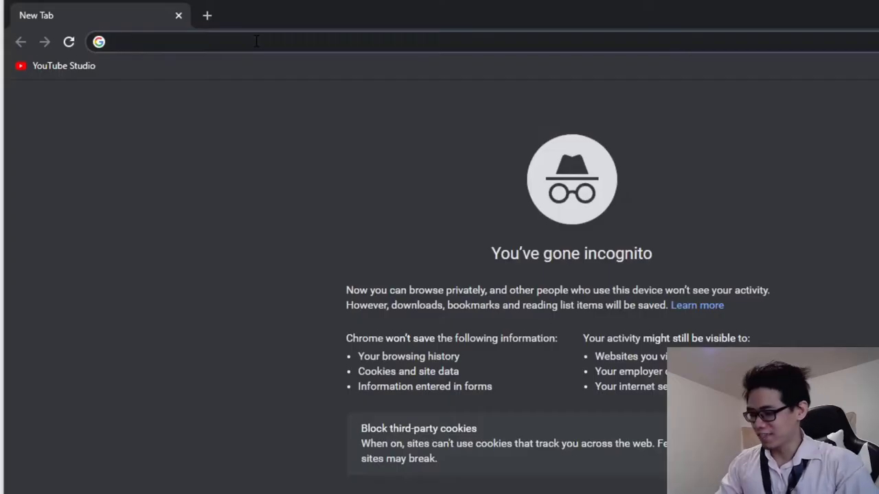
Load the Doge Detector site (doge.an...) in the incognito tab.
text(doge.an)
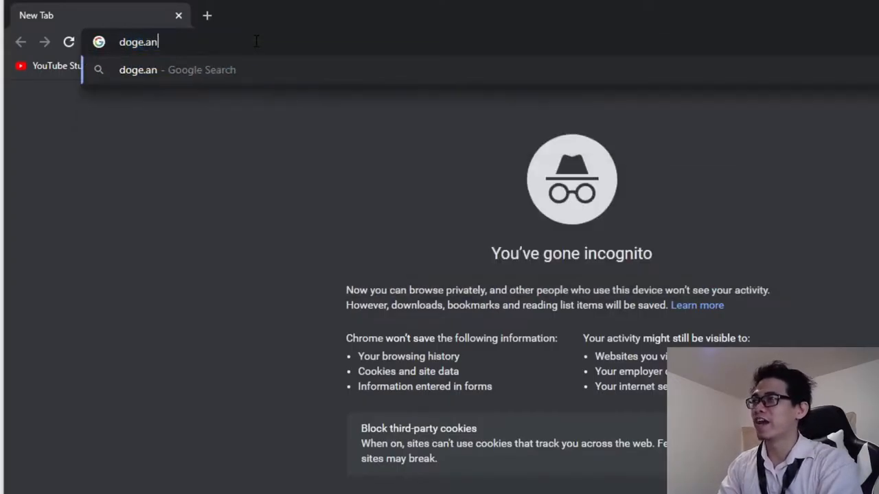
key(Enter)
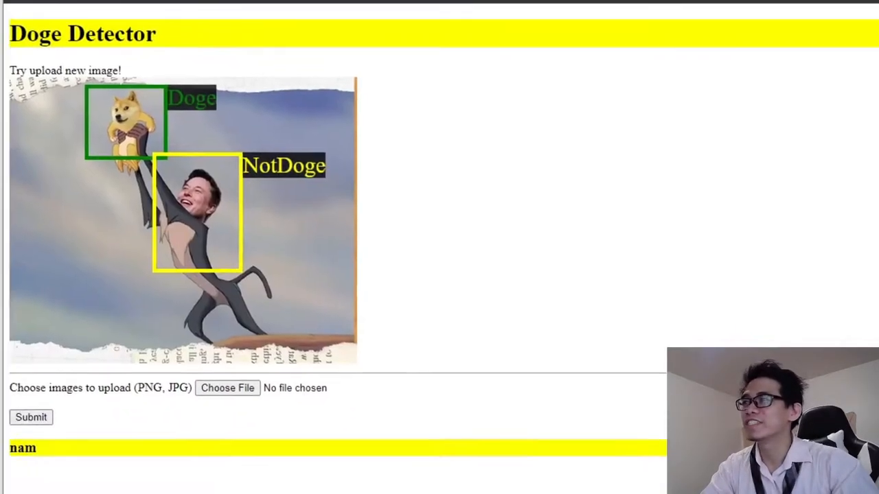
Upload the doge photo from Downloads and submit it for detection.
scroll(down, 3)
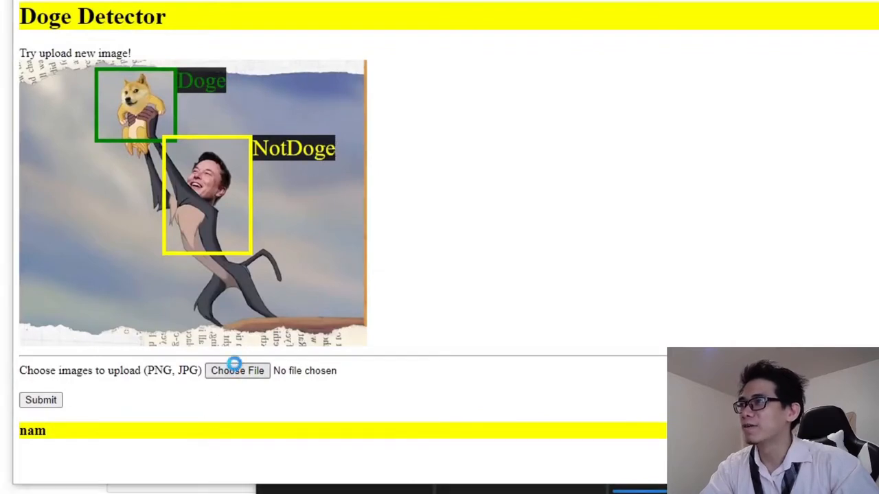
mouse_move(257, 357)
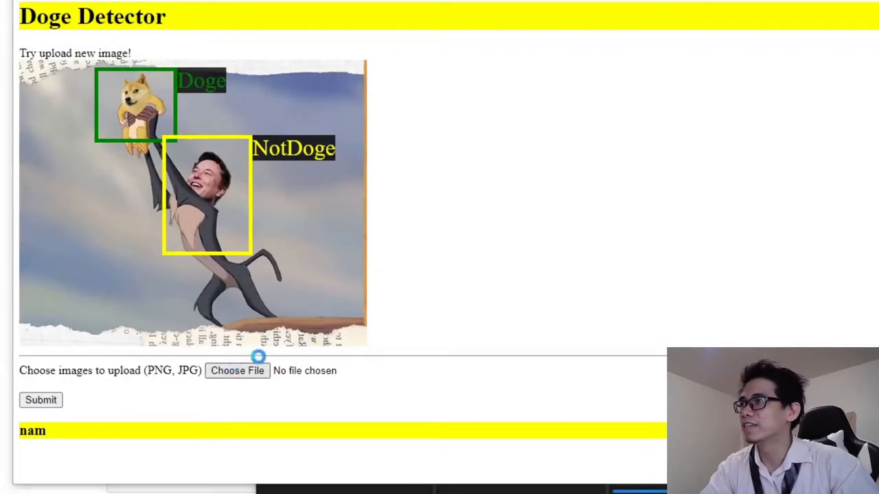
click(237, 370)
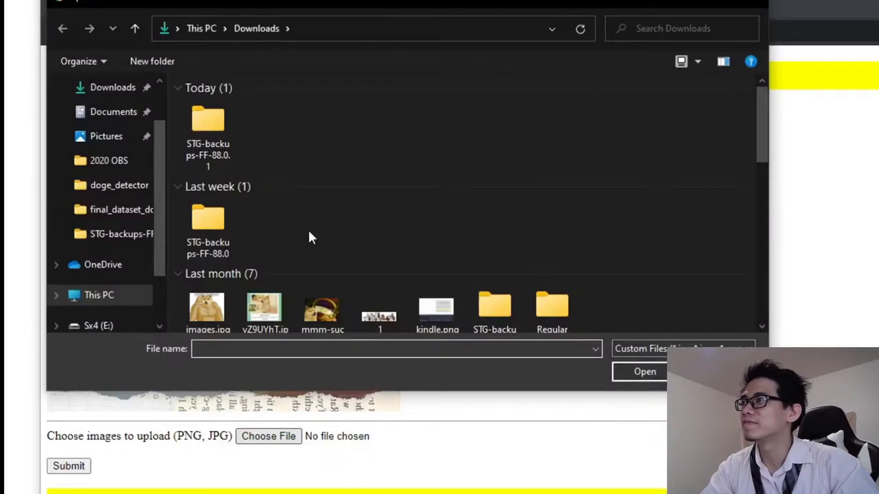
mouse_move(264, 265)
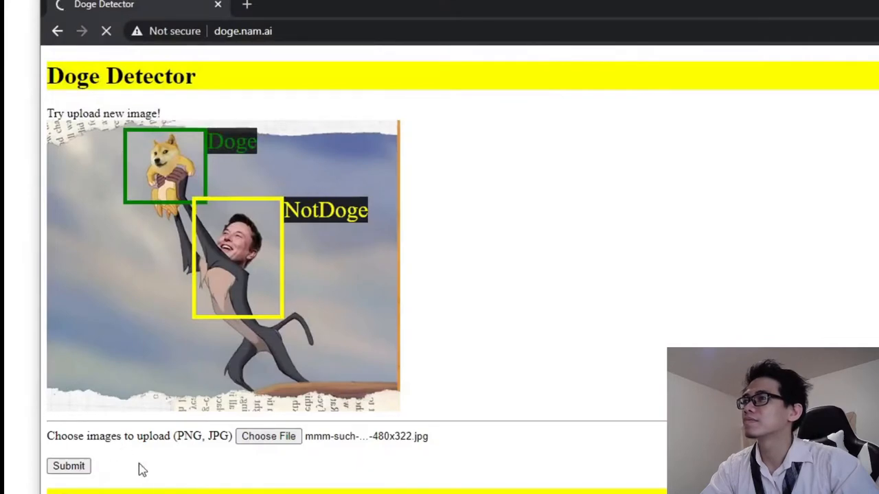
mouse_move(344, 342)
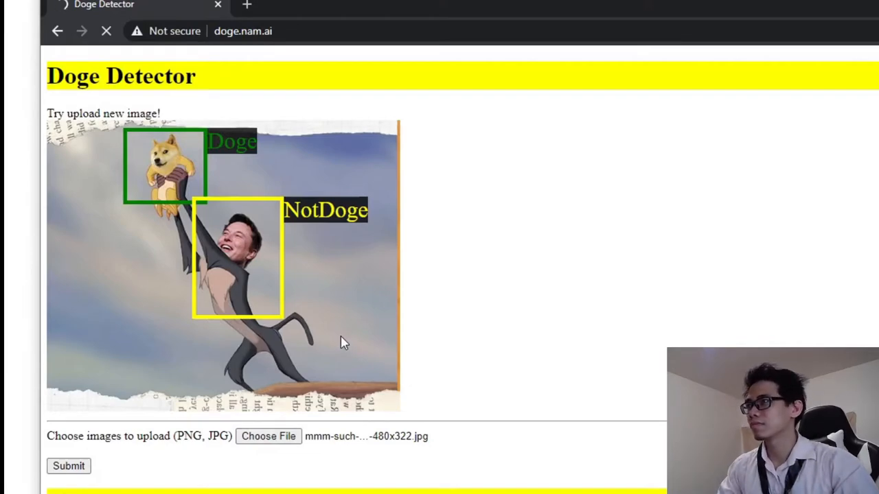
click(68, 466)
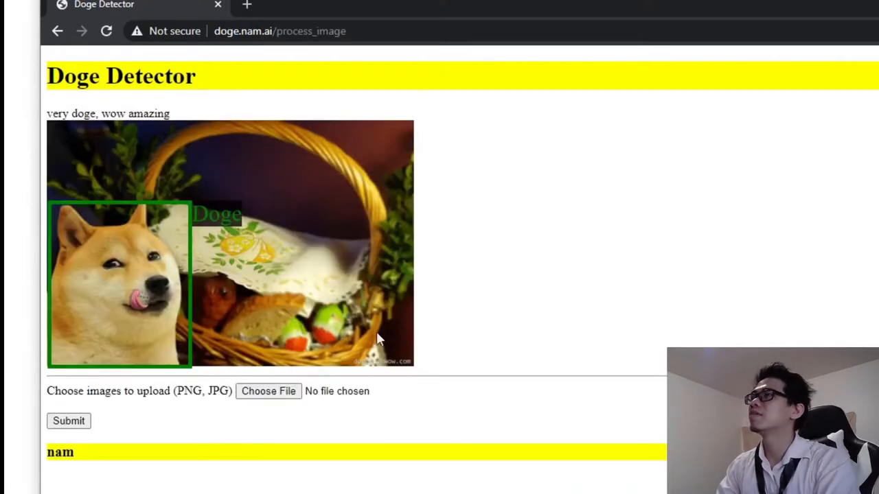
mouse_move(436, 333)
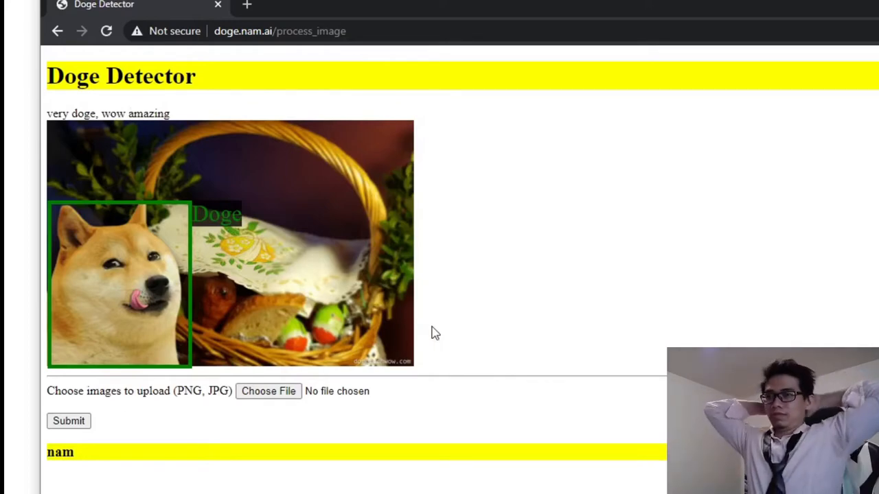
mouse_move(434, 336)
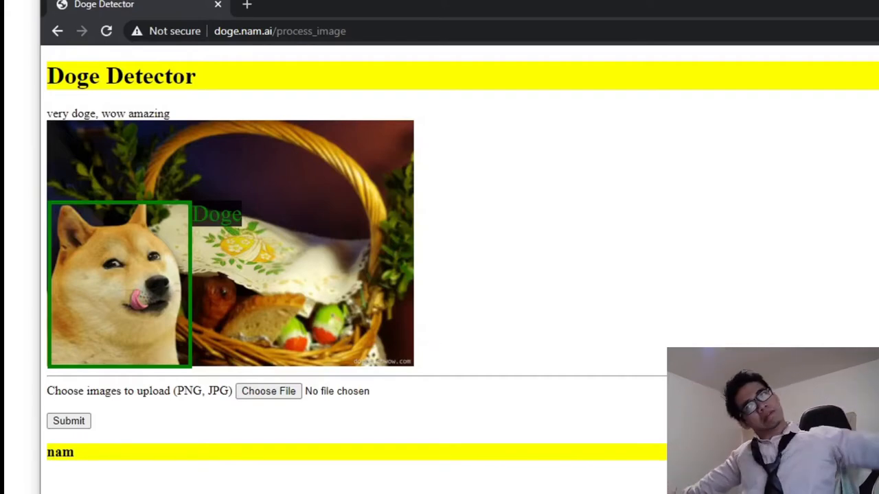
mouse_move(435, 333)
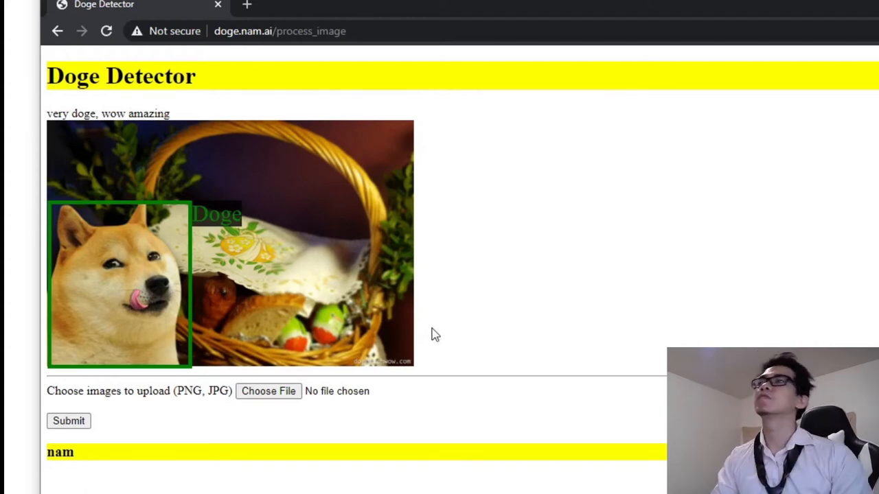
mouse_move(403, 362)
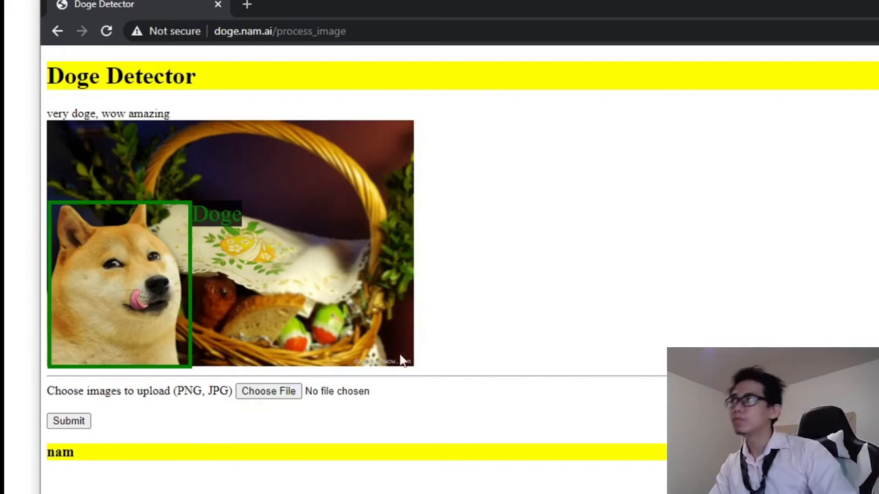